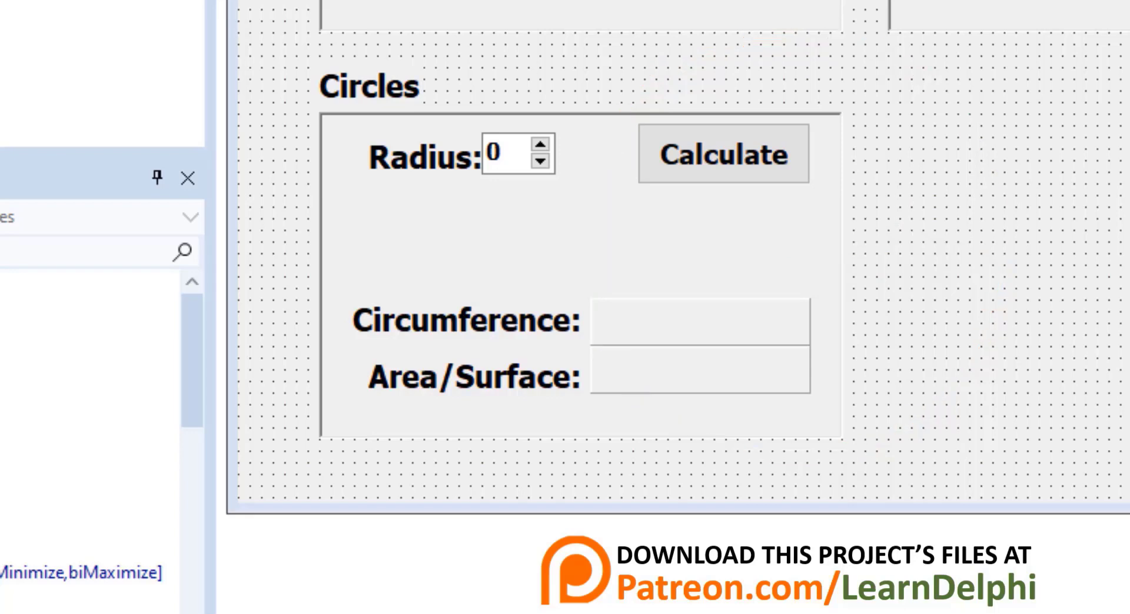
# Declare intRadius : Integer and sngCircumference, sngArea : Single in btnCalculateCircleClick.
pyautogui.click(520, 153)
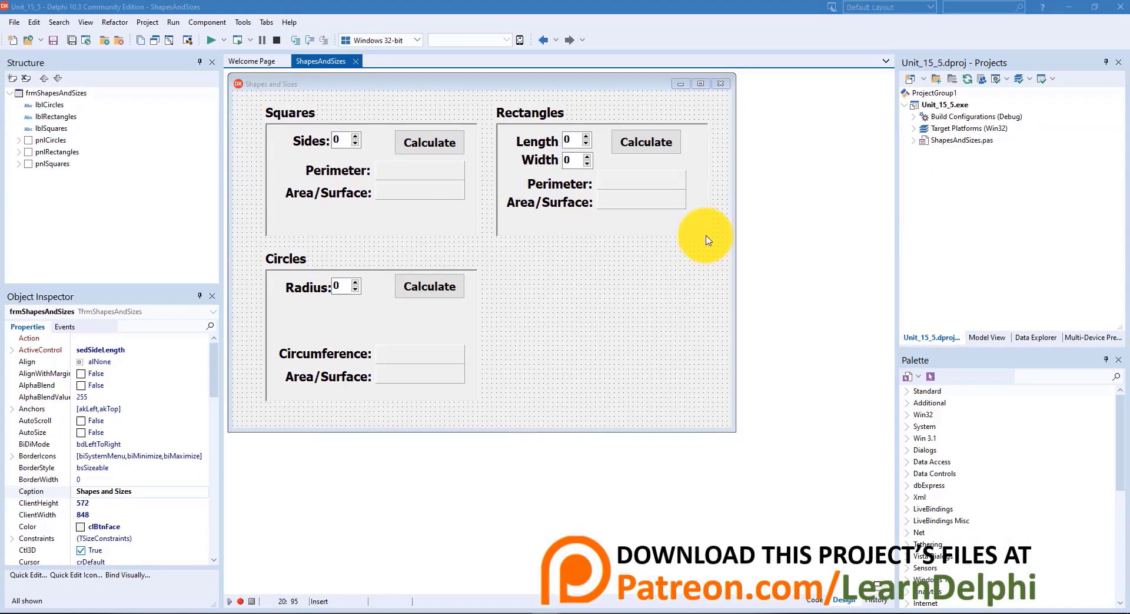
pyautogui.click(429, 286)
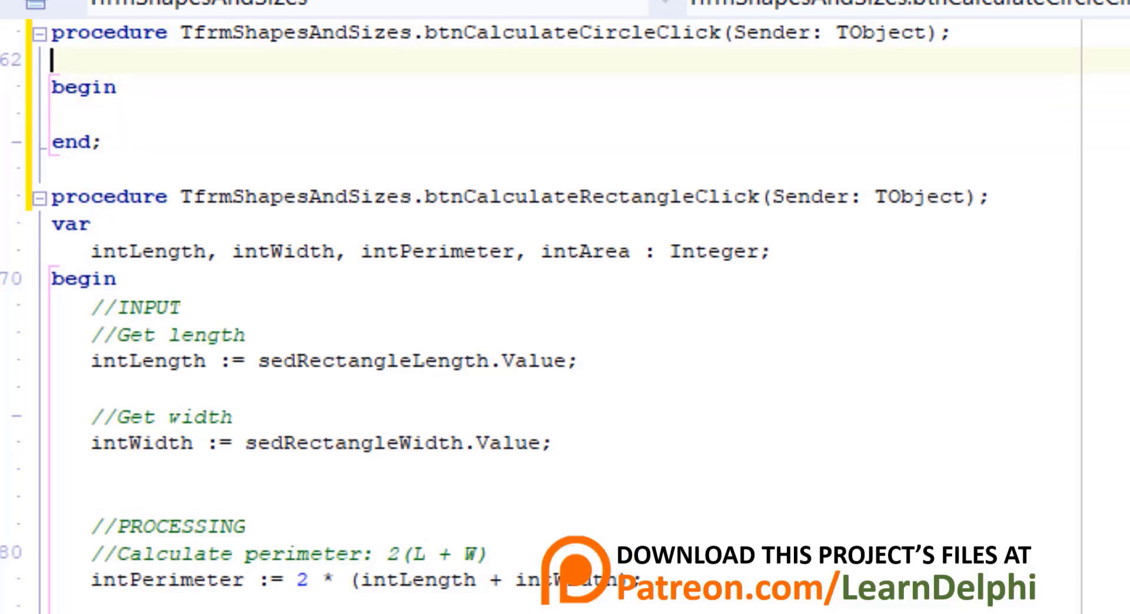
pyautogui.write('var')
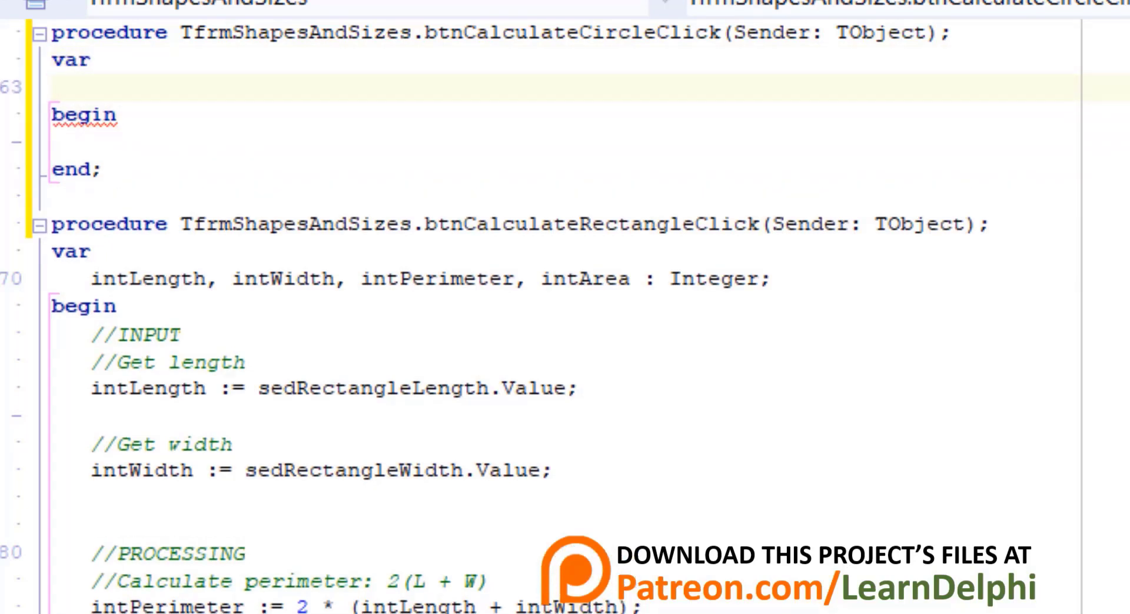
pyautogui.write('intRad')
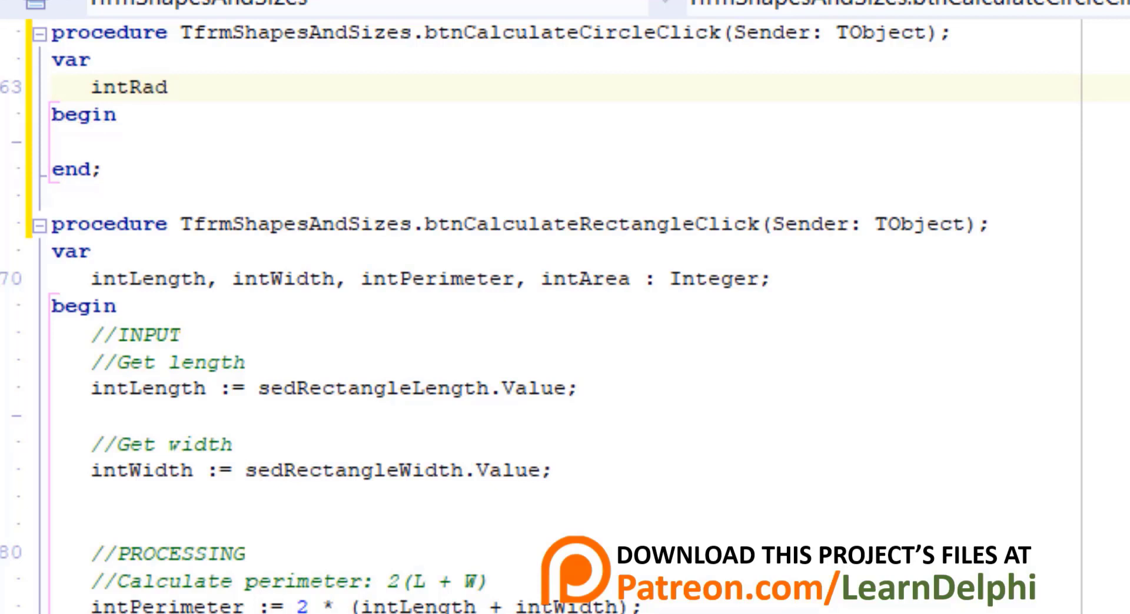
pyautogui.write('ius : Integer;')
pyautogui.write('sn')
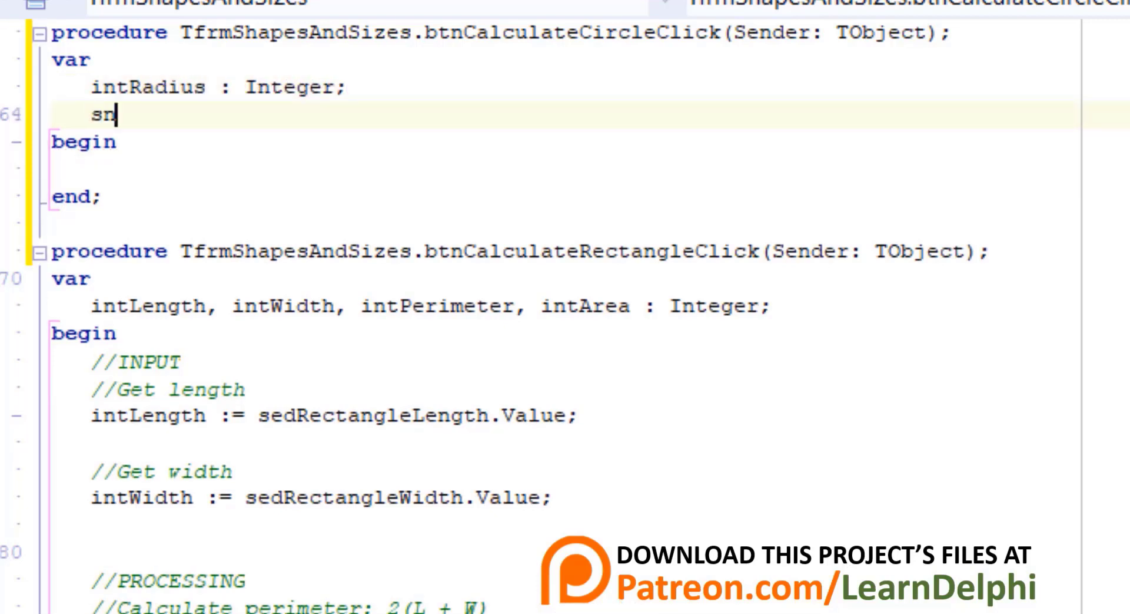
pyautogui.write('gCircumfe')
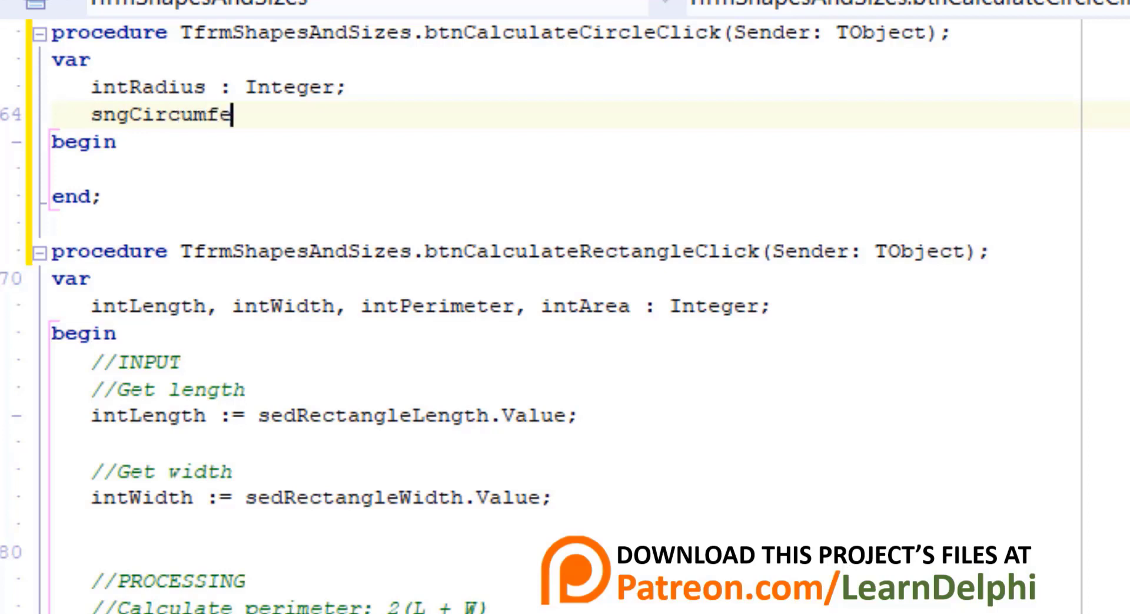
pyautogui.write('rence,')
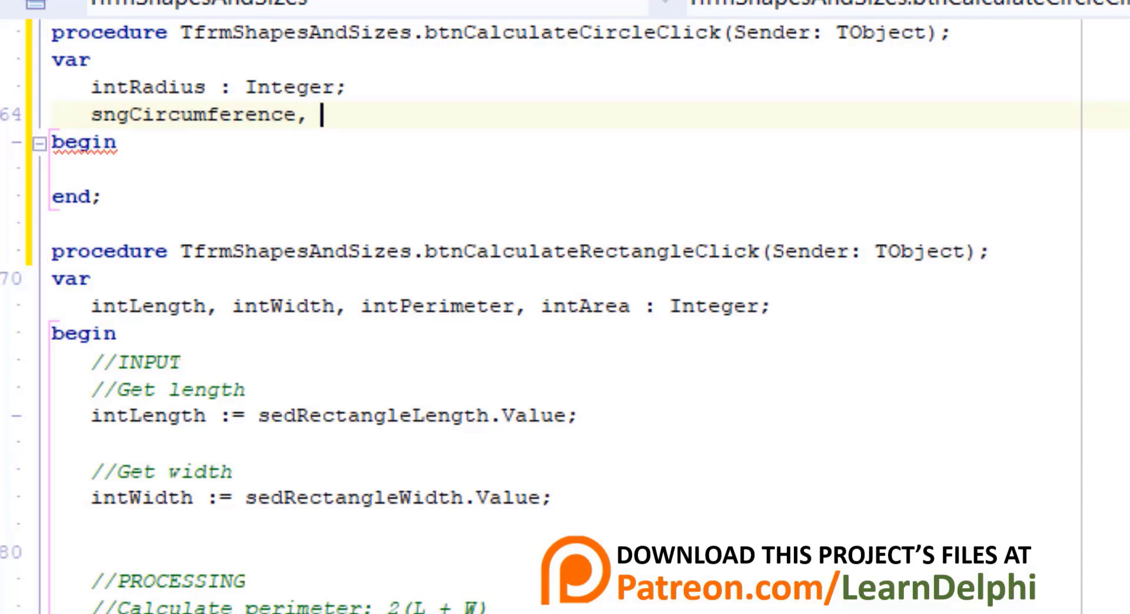
pyautogui.write('sngArea :')
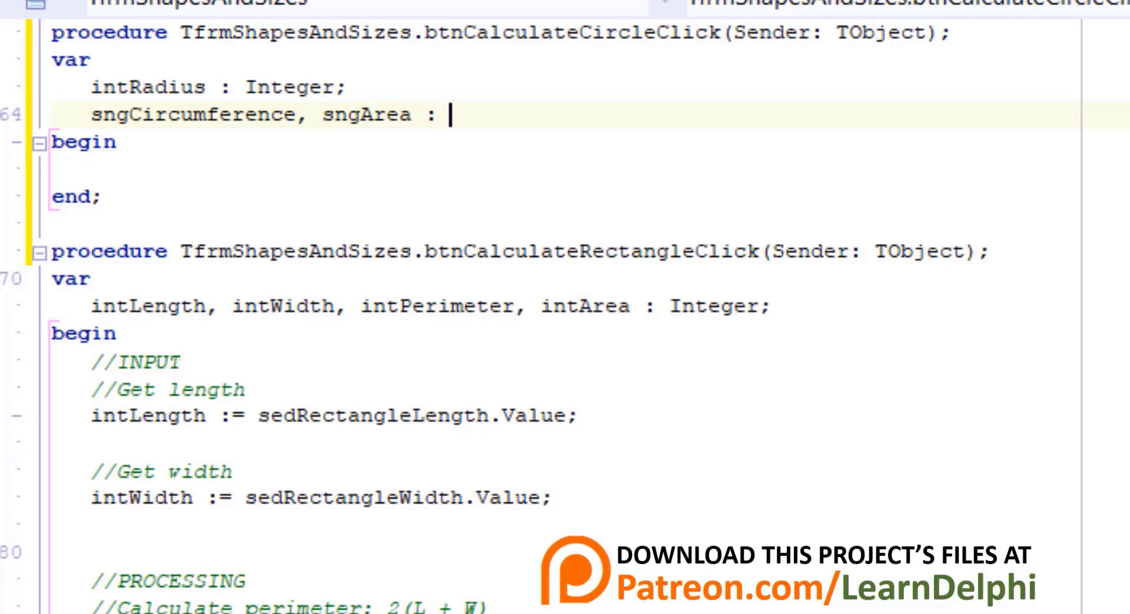
pyautogui.write('Single;')
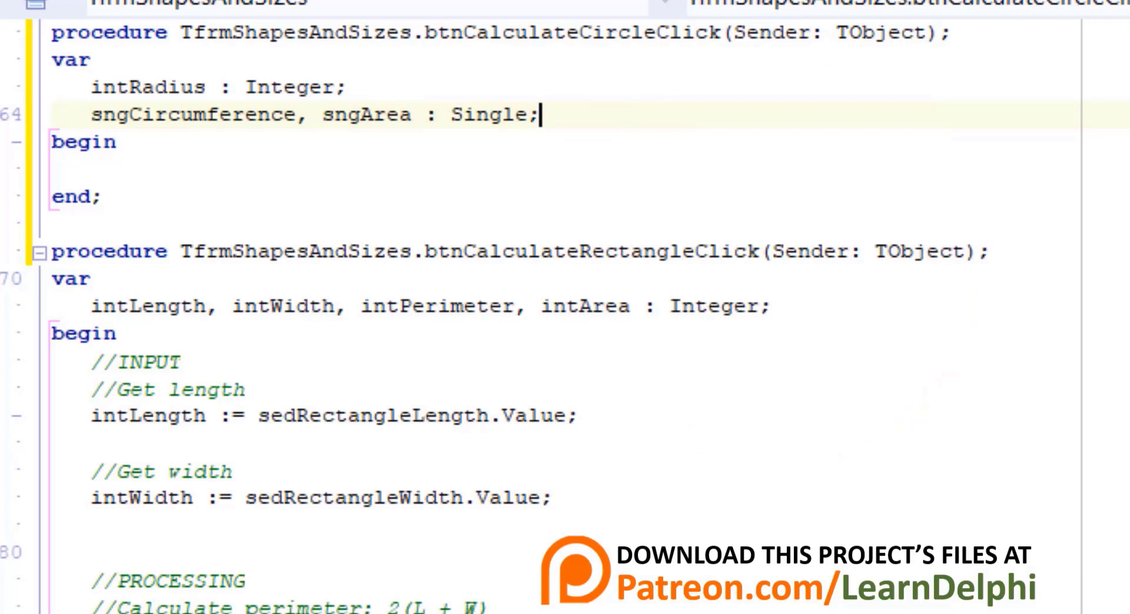
pyautogui.doubleClick(170, 112)
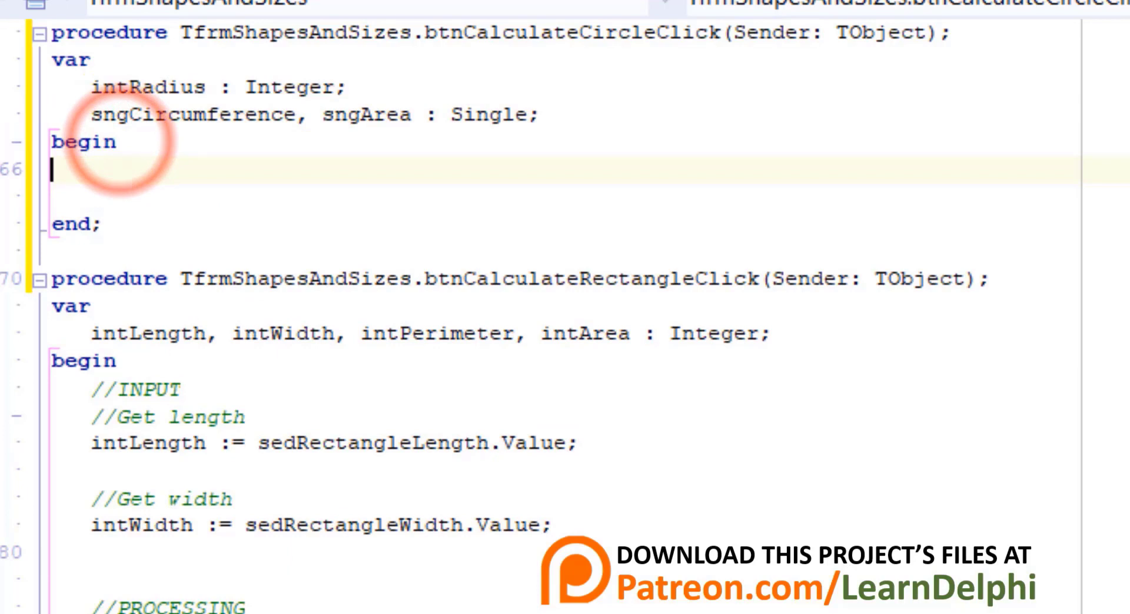
# Add INPUT get radius and PROCESSING comments: circumference 2π x r, surface π r².
pyautogui.write('//INPUT')
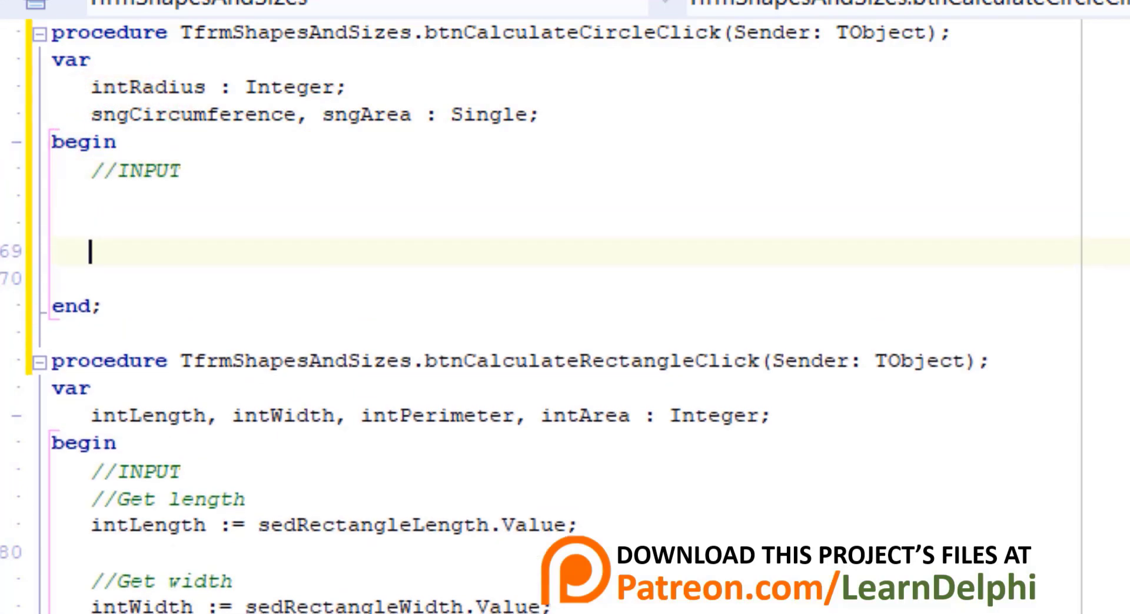
pyautogui.write('//PROCESSING')
pyautogui.click(568, 198)
pyautogui.write('//Get')
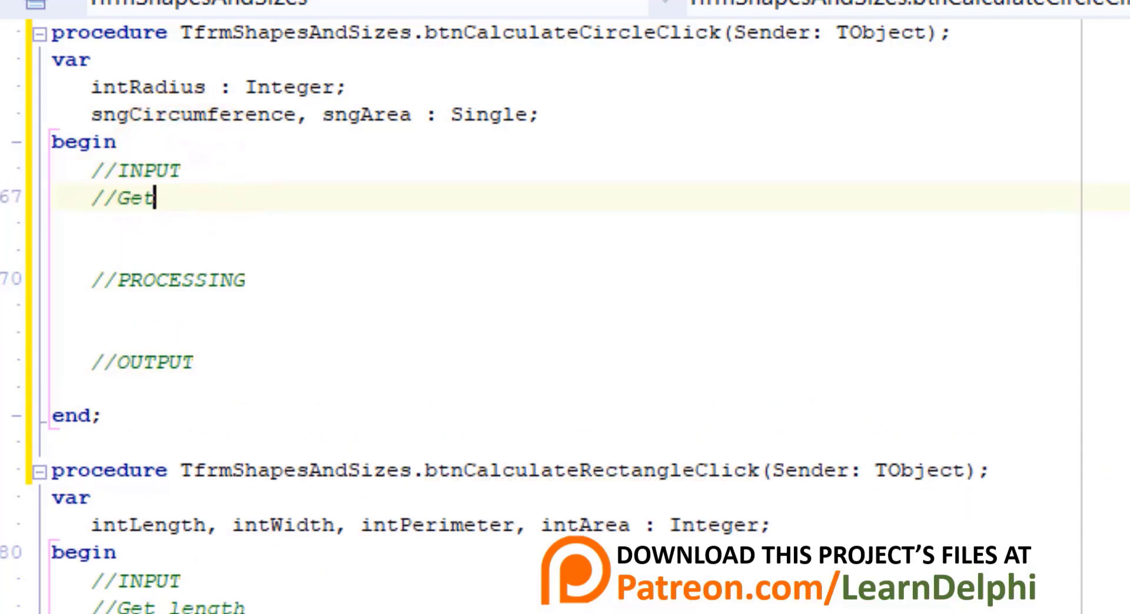
pyautogui.write('radius')
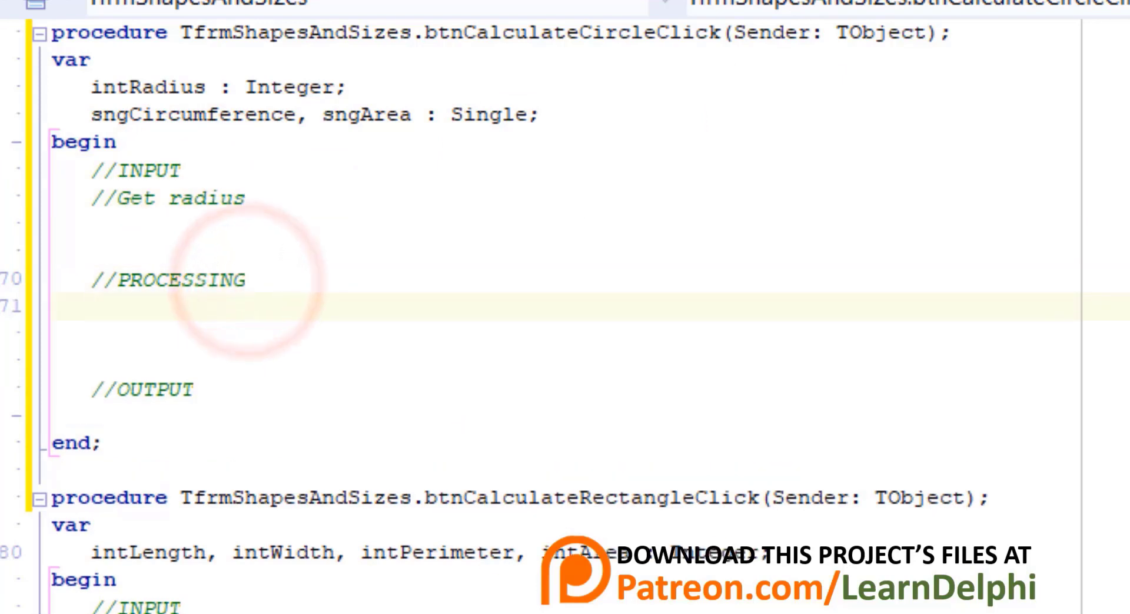
pyautogui.write('//Cal')
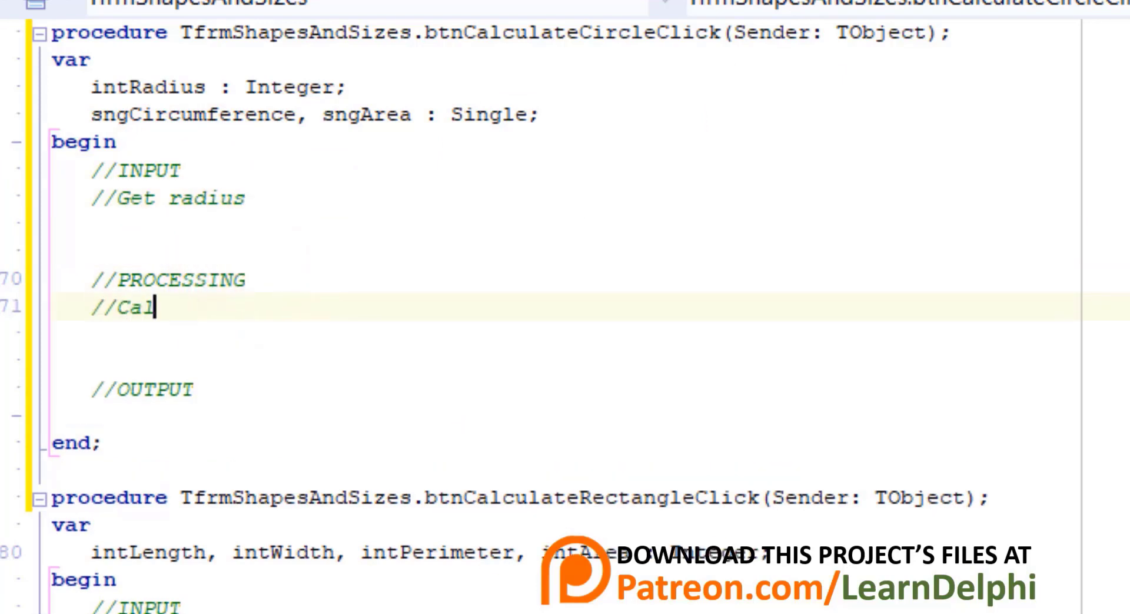
pyautogui.write('culate circumference')
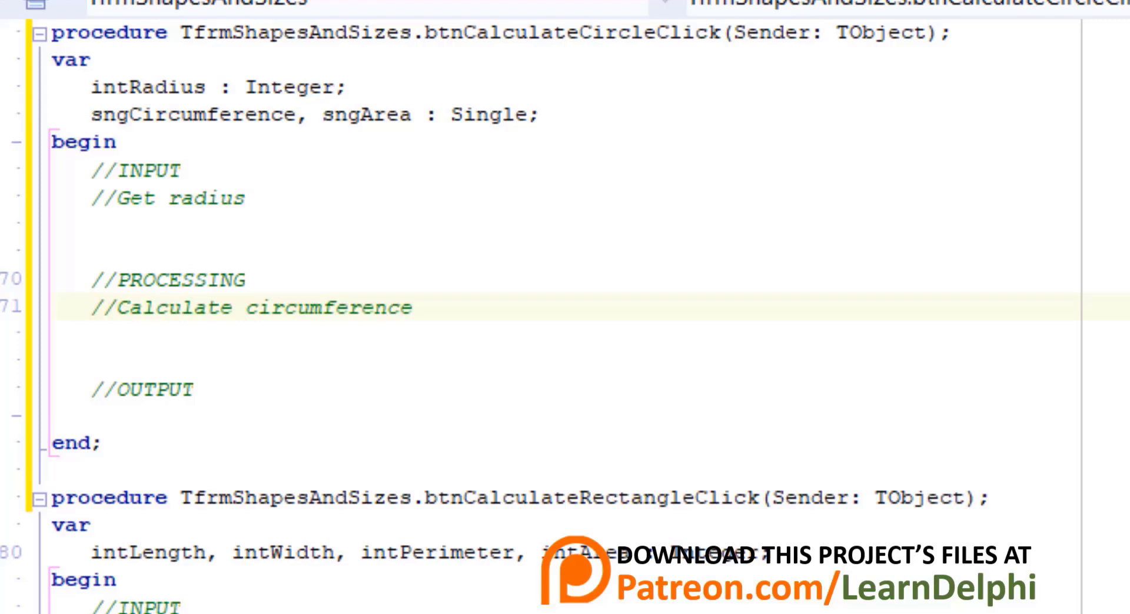
pyautogui.write(': 2π')
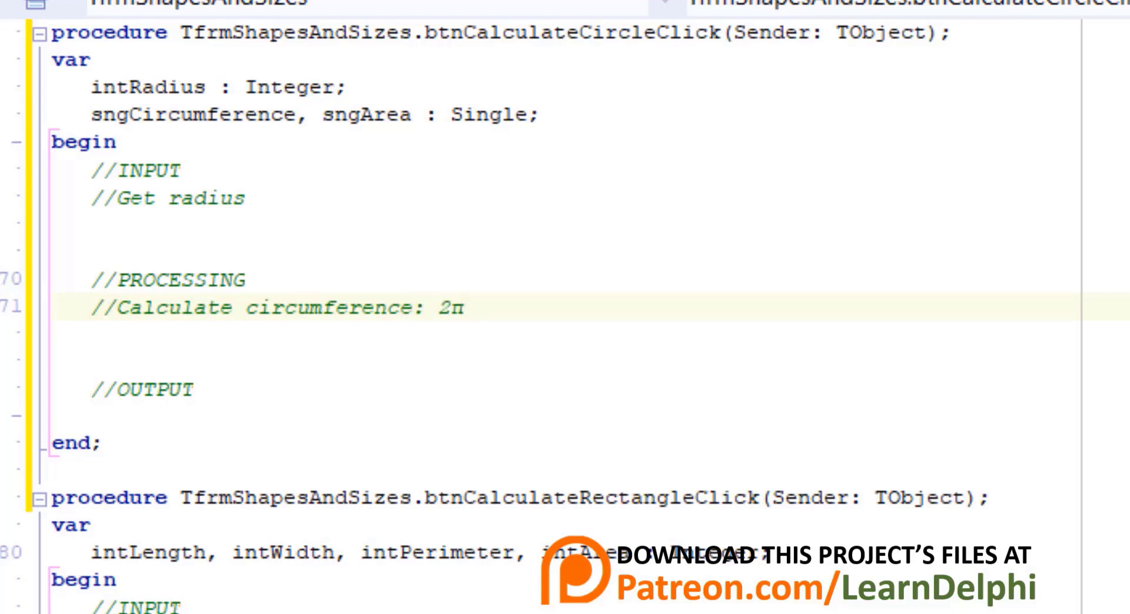
pyautogui.write('x r')
pyautogui.write('//Ca')
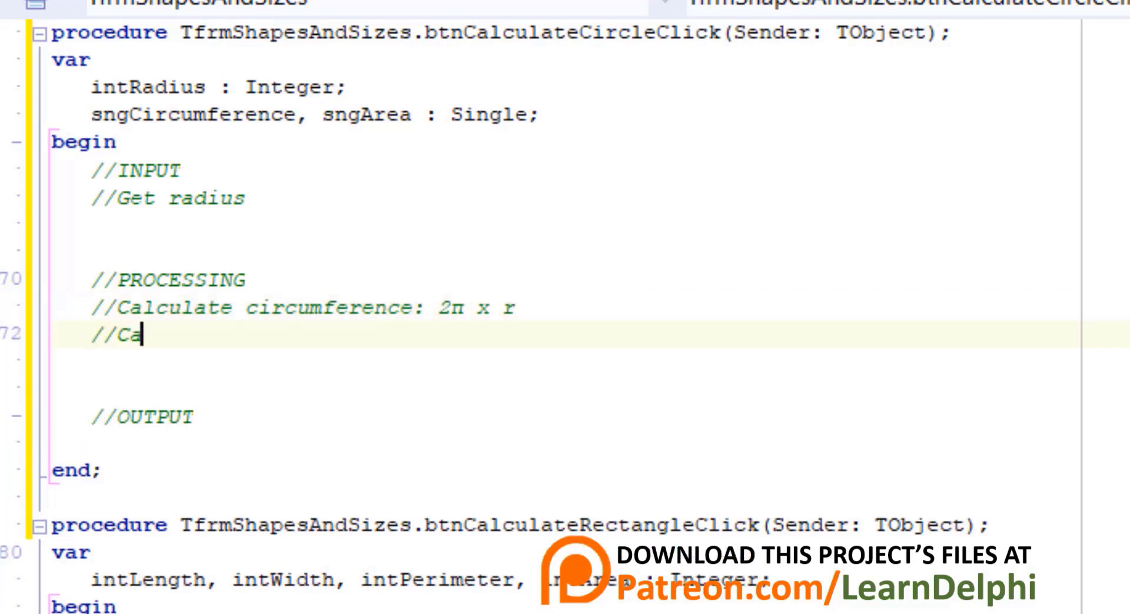
pyautogui.write('lculate sur')
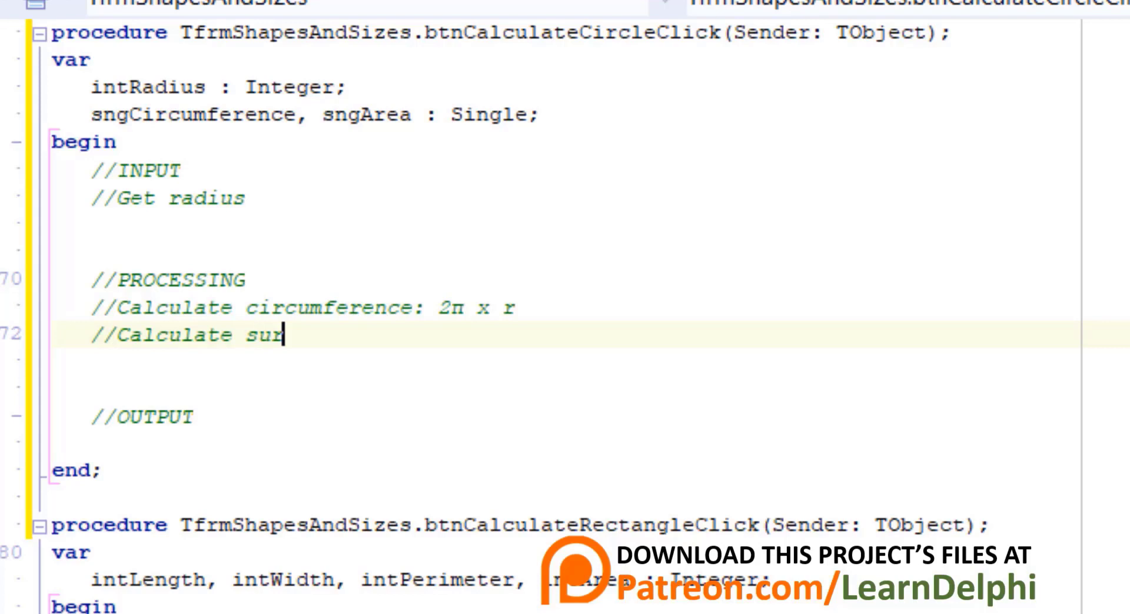
pyautogui.write('face: π')
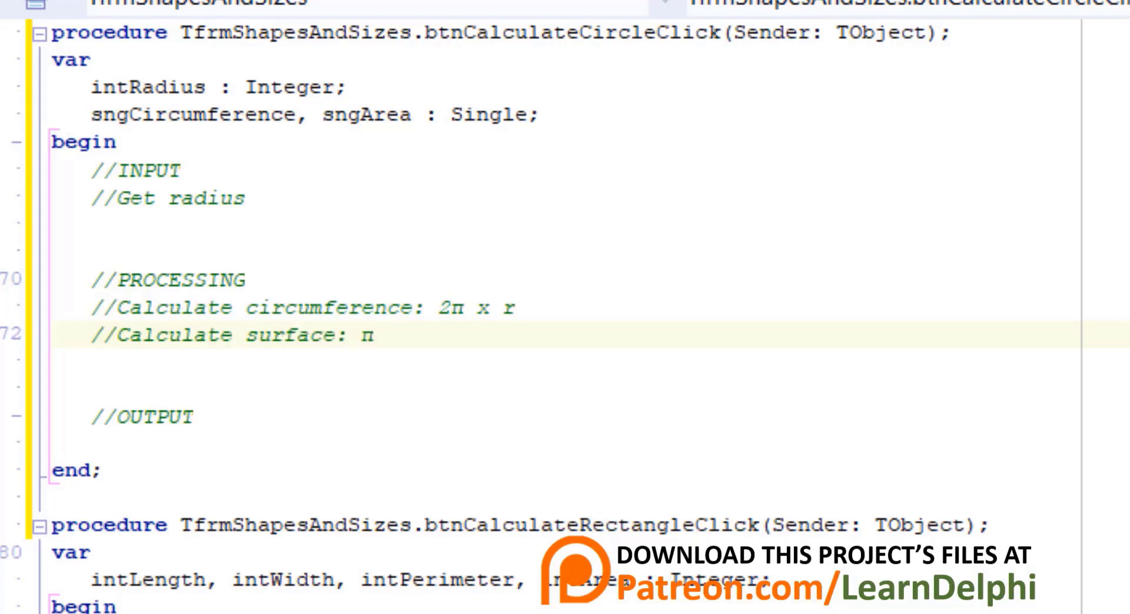
pyautogui.write('r²')
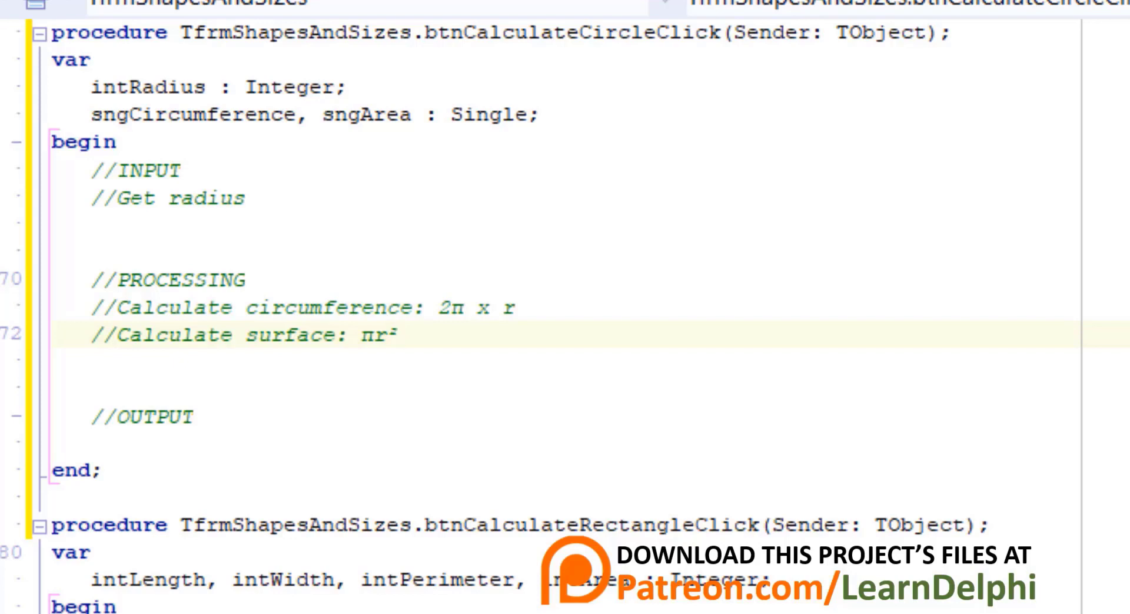
# Add OUTPUT comments '//Display circumference' and '//Display surface'.
pyautogui.click(397, 335)
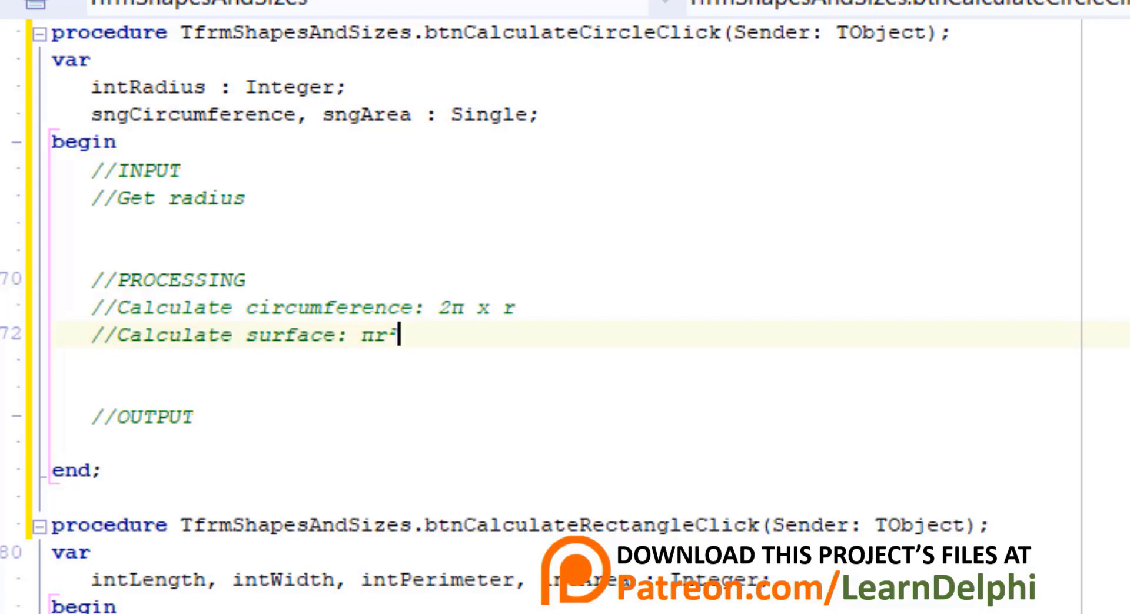
pyautogui.press('alt+253')
pyautogui.write('//D')
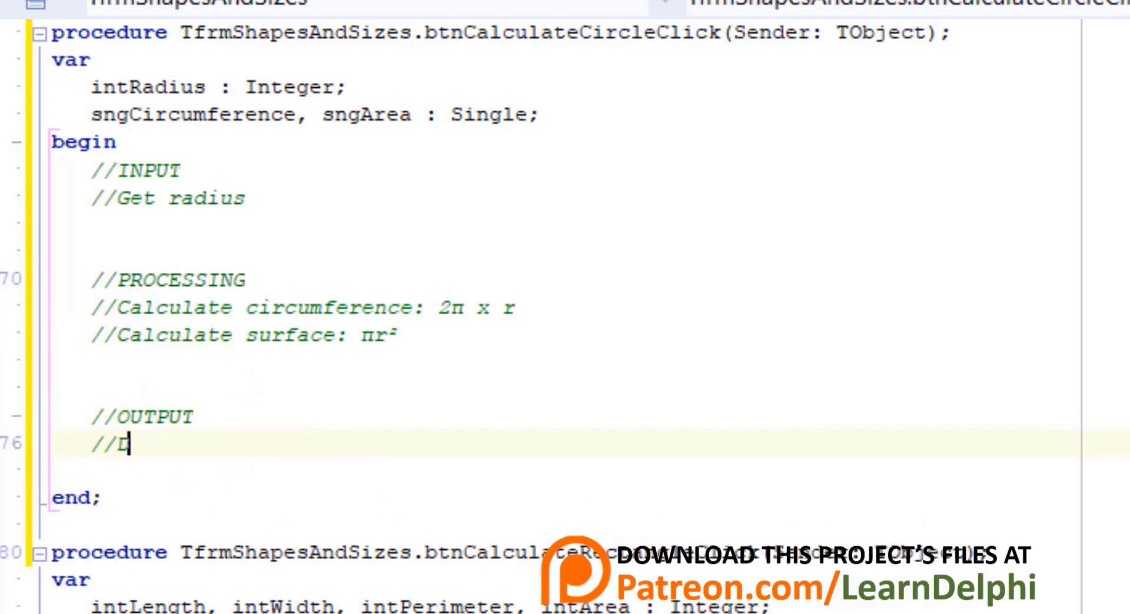
pyautogui.write('splay circ')
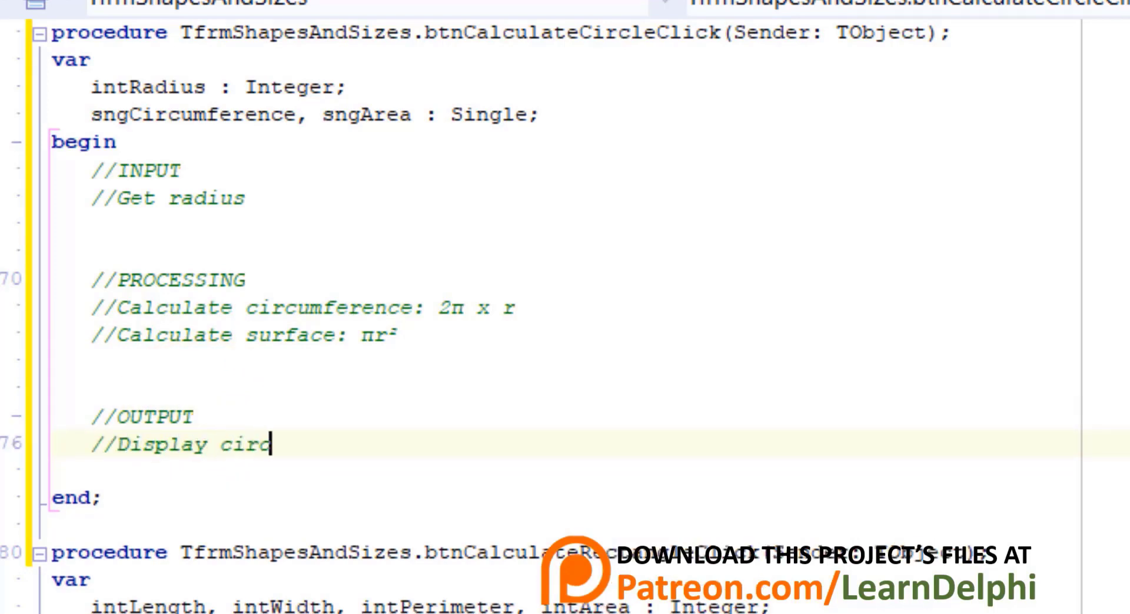
pyautogui.write('umference')
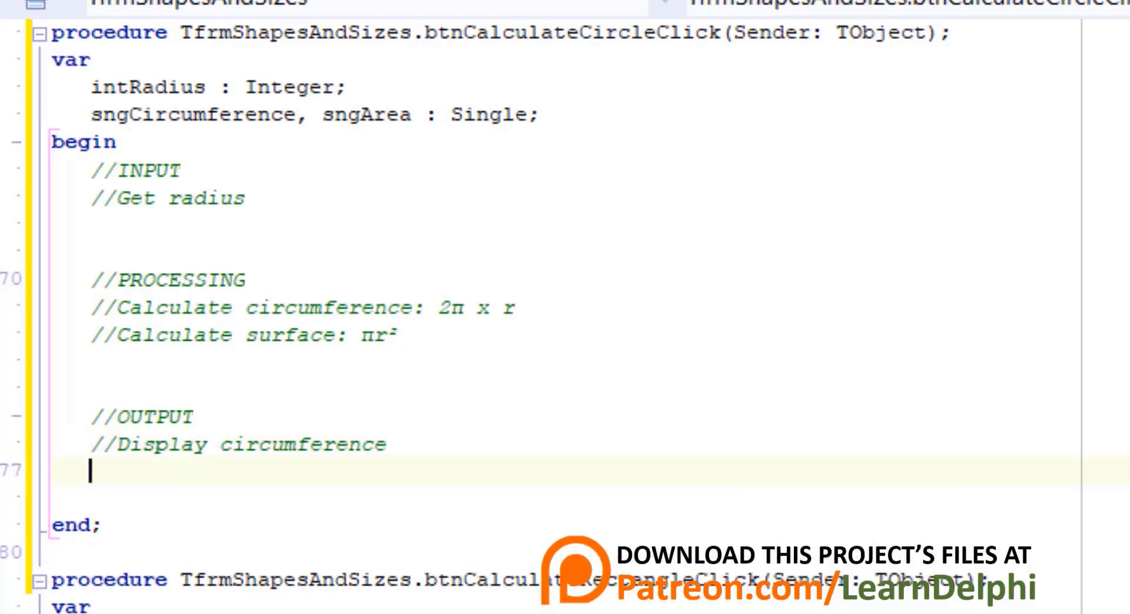
pyautogui.write('//')
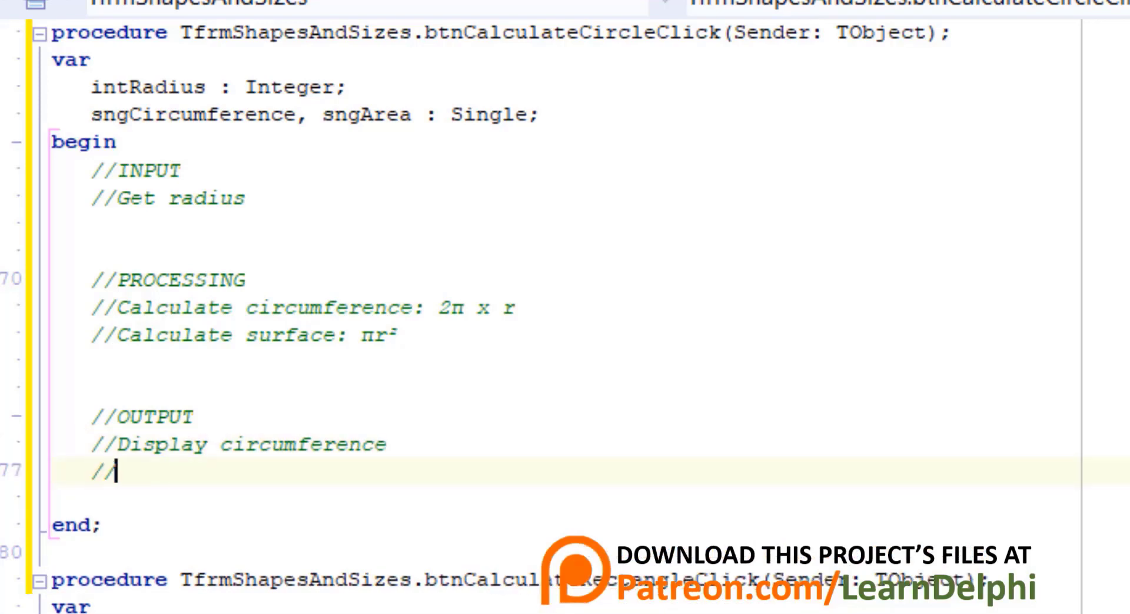
pyautogui.write('Display surface')
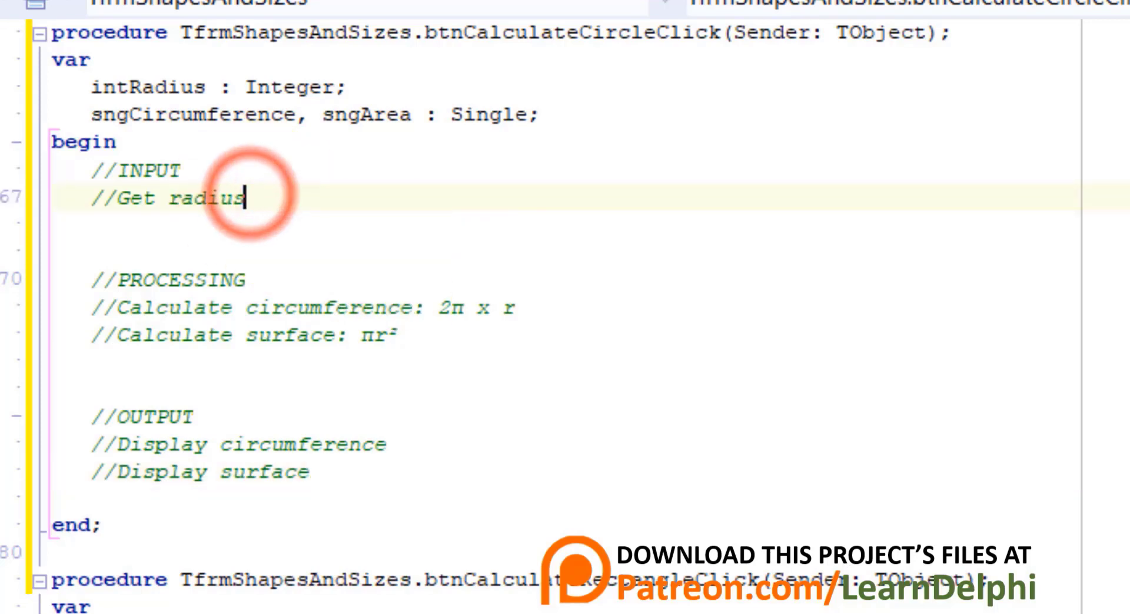
# Read the radius with intRadius := sedRadius.Value; under the Get radius comment.
pyautogui.write('i')
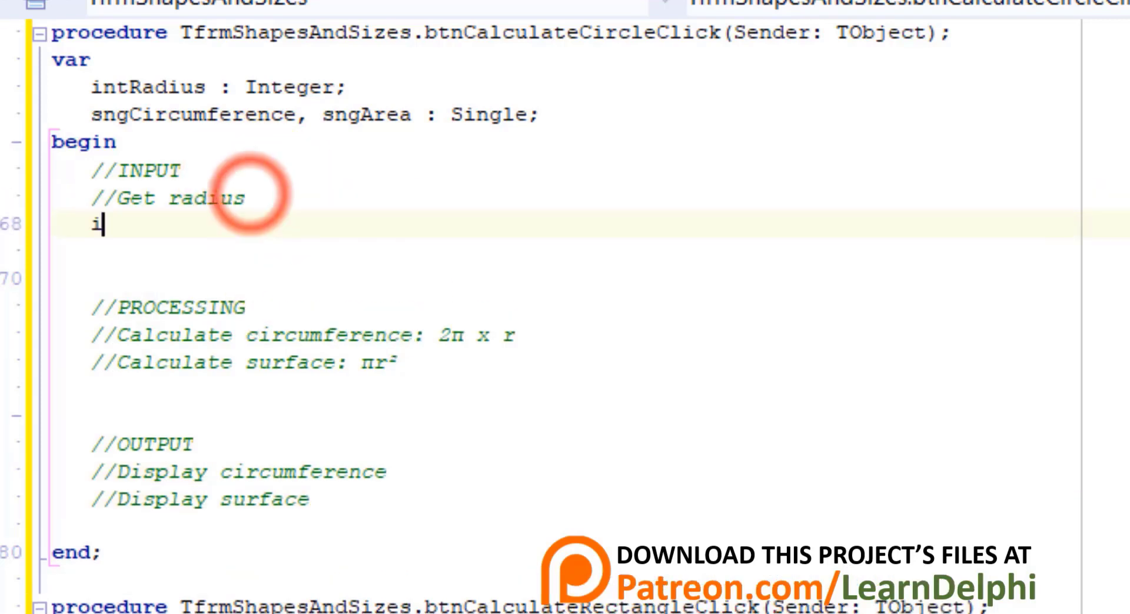
pyautogui.write('ntRadius')
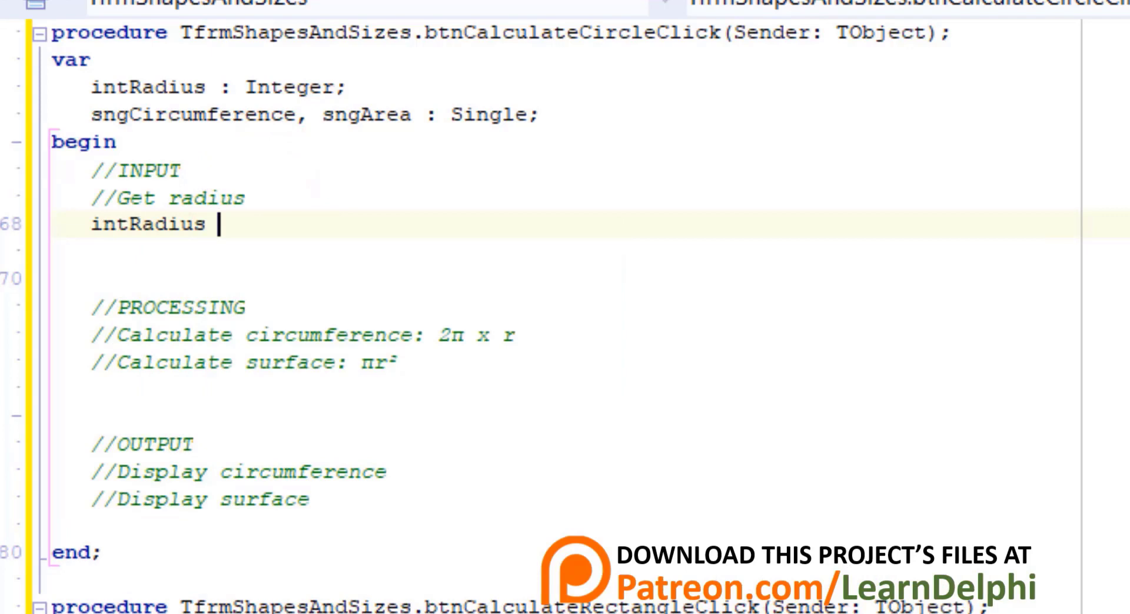
pyautogui.write(':= s')
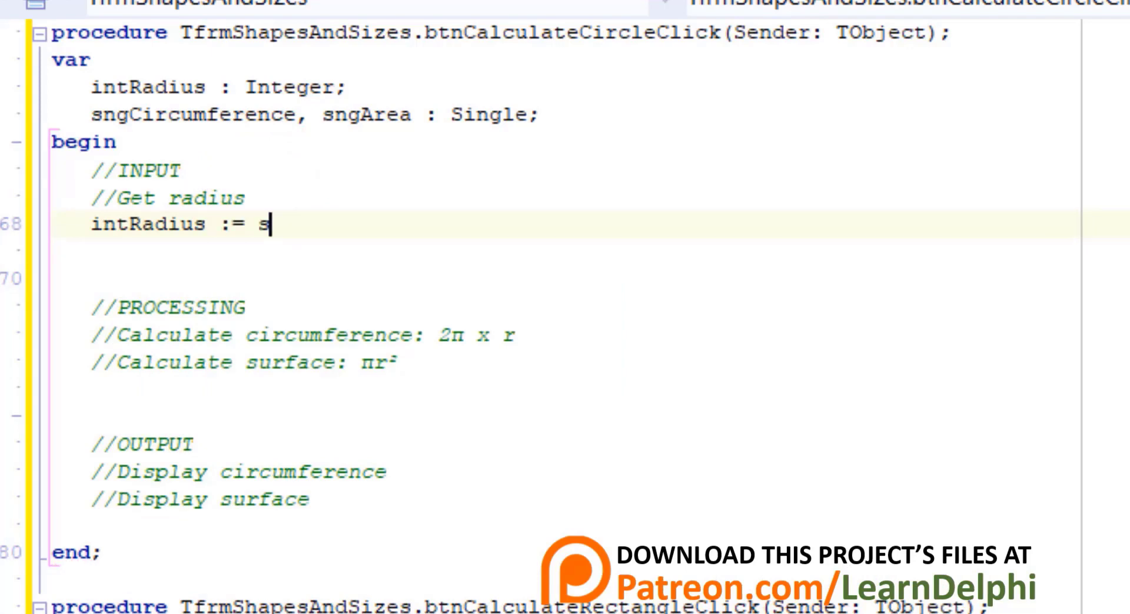
pyautogui.write('edRadius.va')
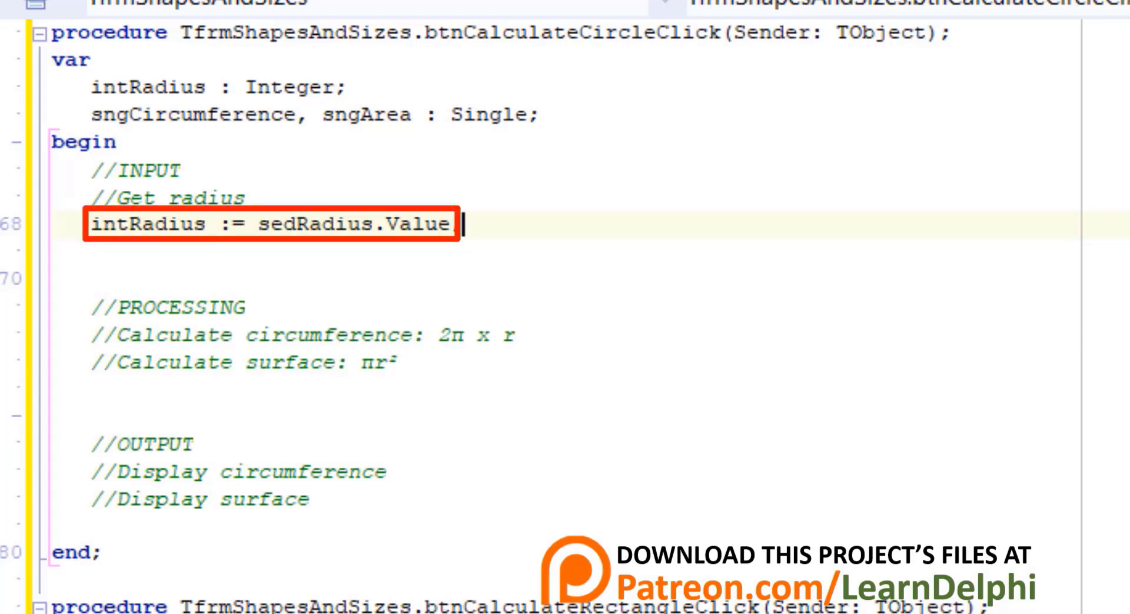
pyautogui.write(';')
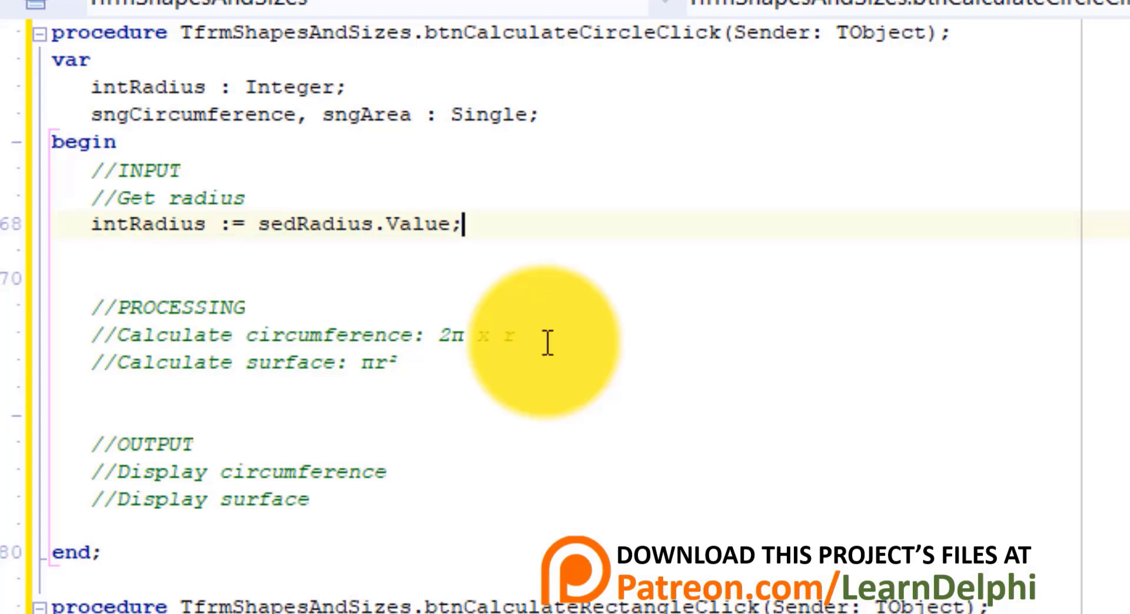
# Compute sngCircumference := 2 * Pi * intRadius; under the circumference comment.
pyautogui.click(516, 334)
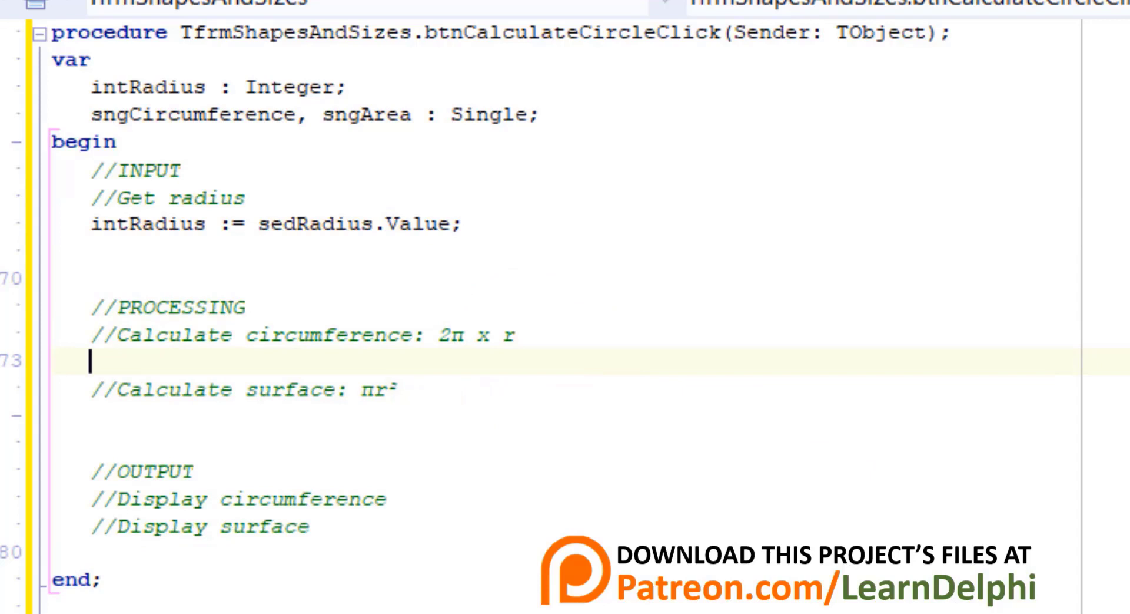
pyautogui.write('sngCircumference')
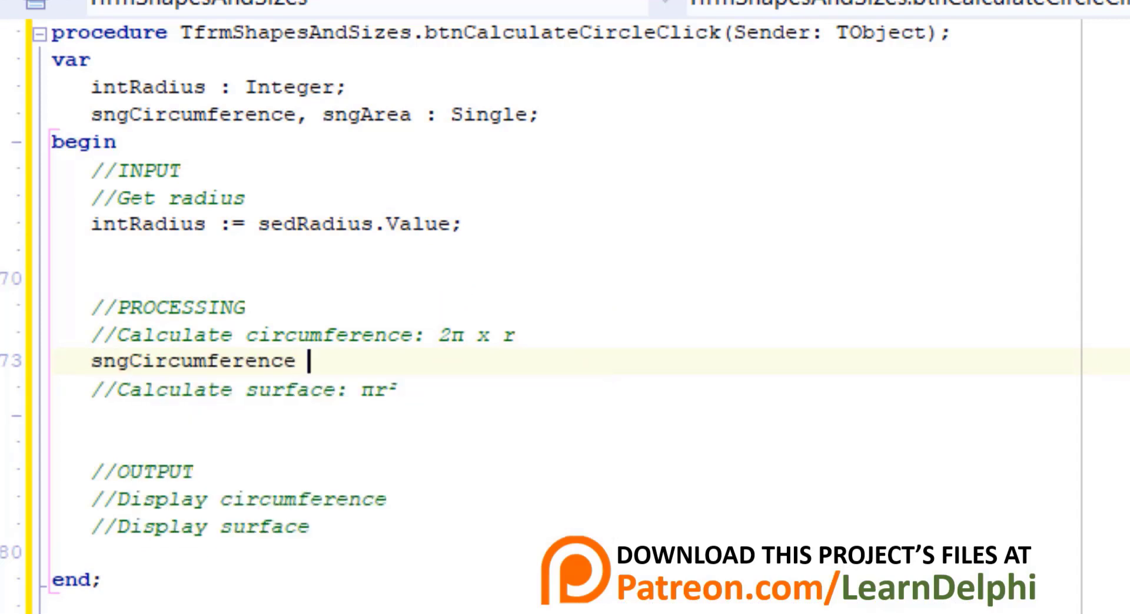
pyautogui.write(':= 2 *')
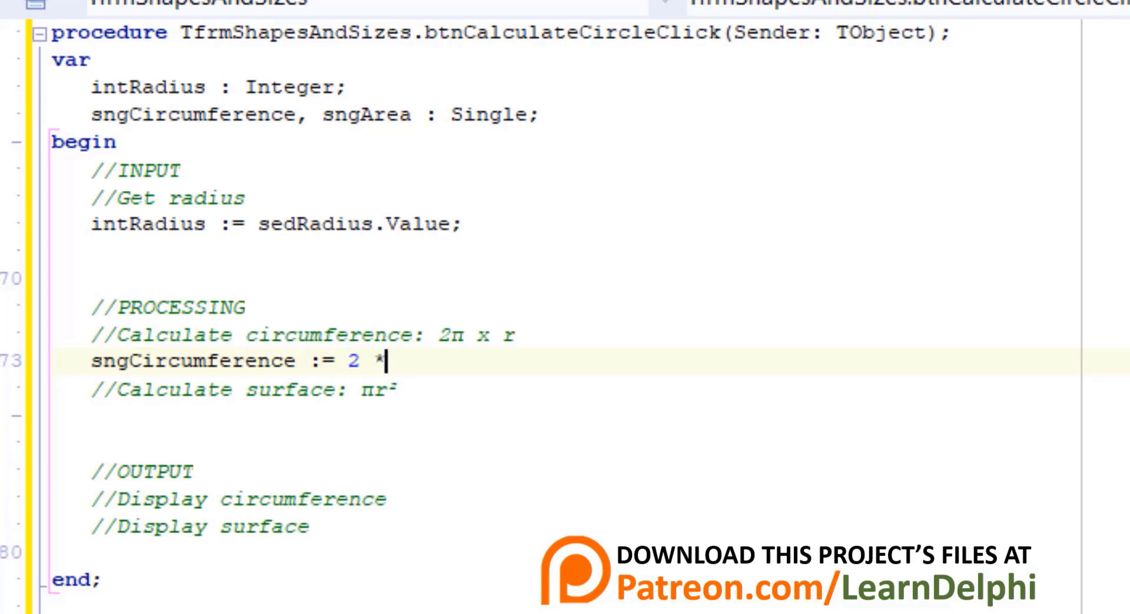
pyautogui.write('Pi * intRad')
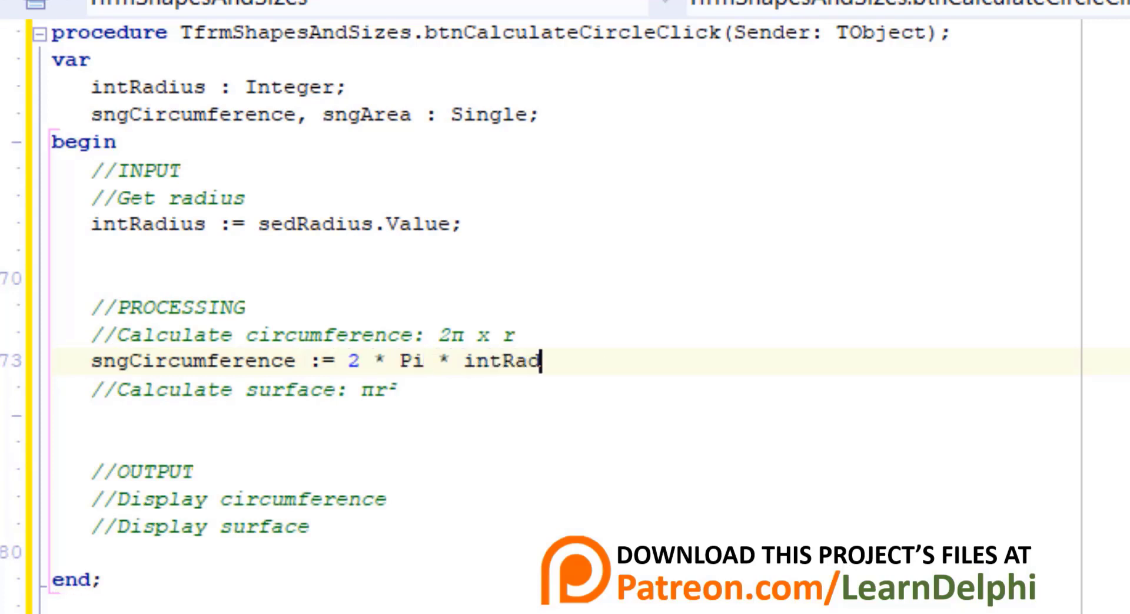
pyautogui.write('ius;')
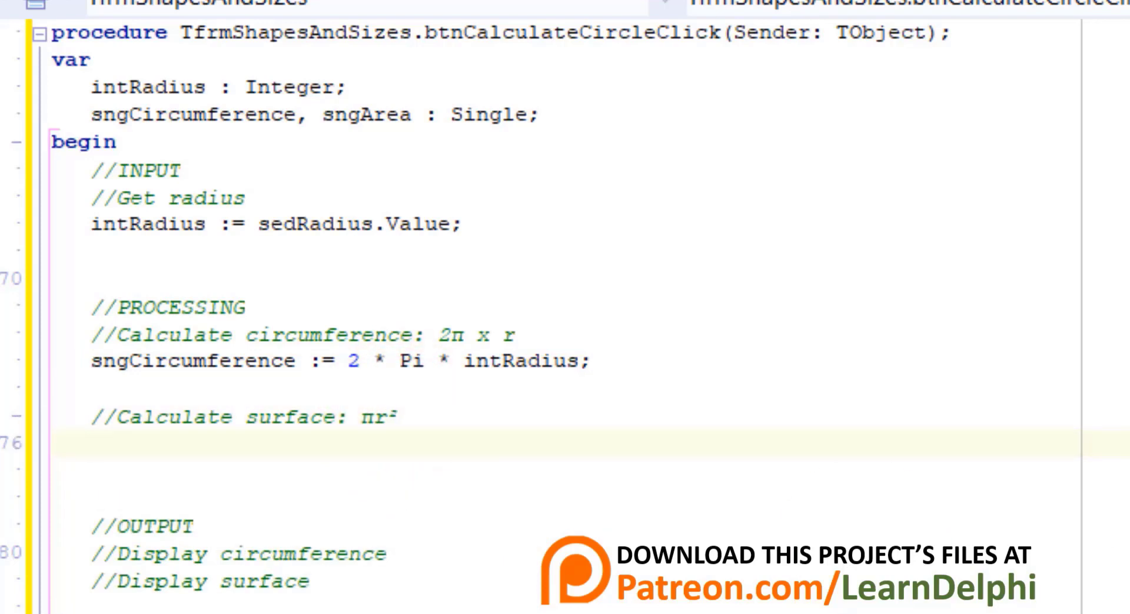
# Compute sngArea := Pi * intRadius * intRadius; under the surface comment.
pyautogui.write('sngArea')
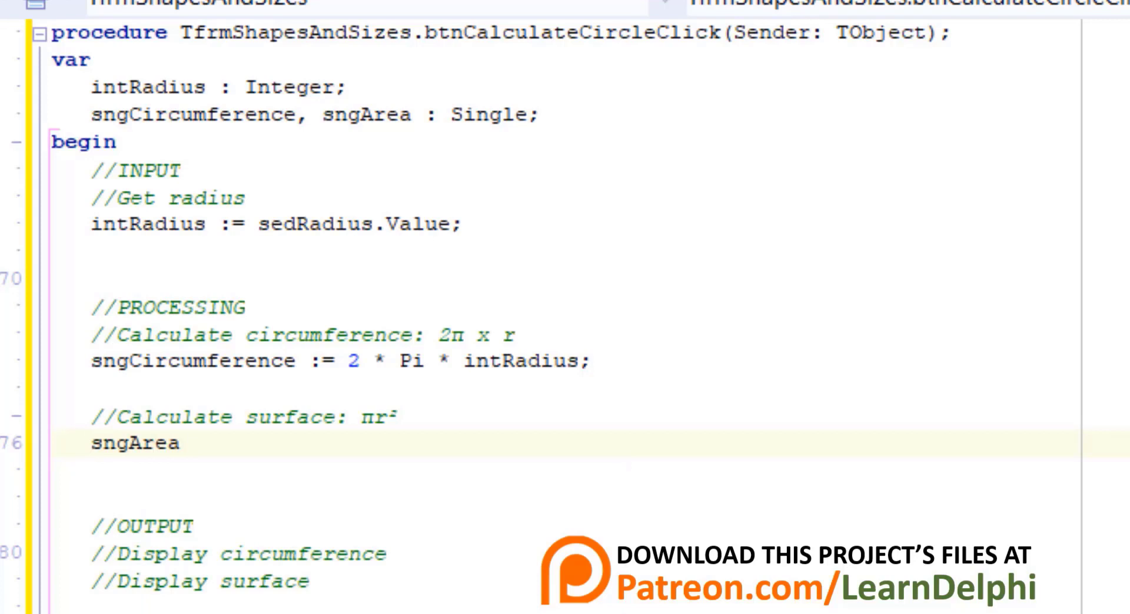
pyautogui.write(':= Pi *')
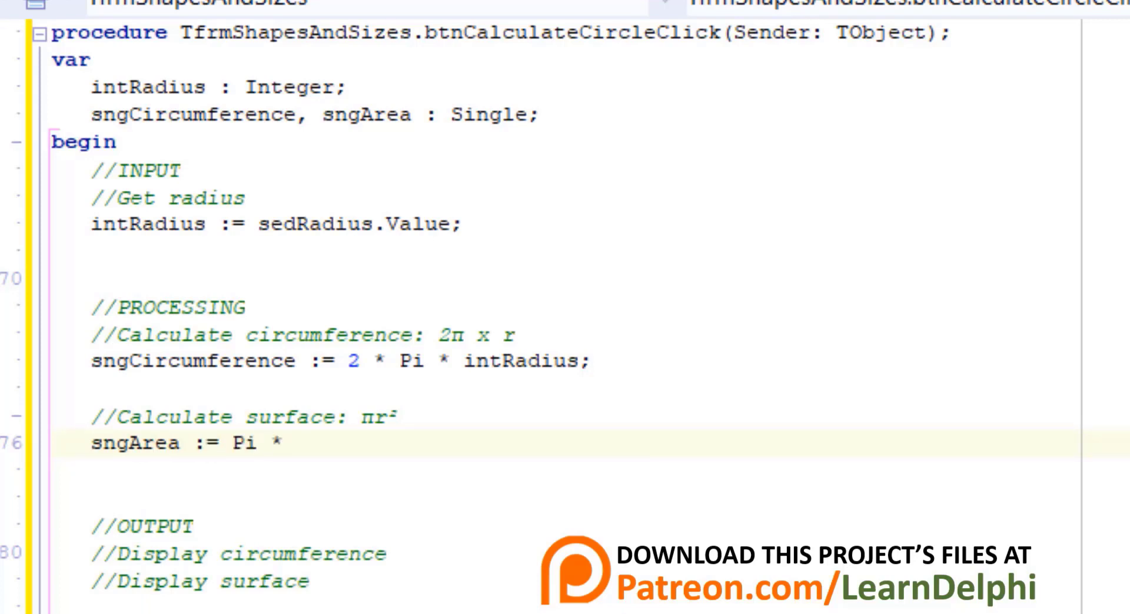
pyautogui.write('intRadius *')
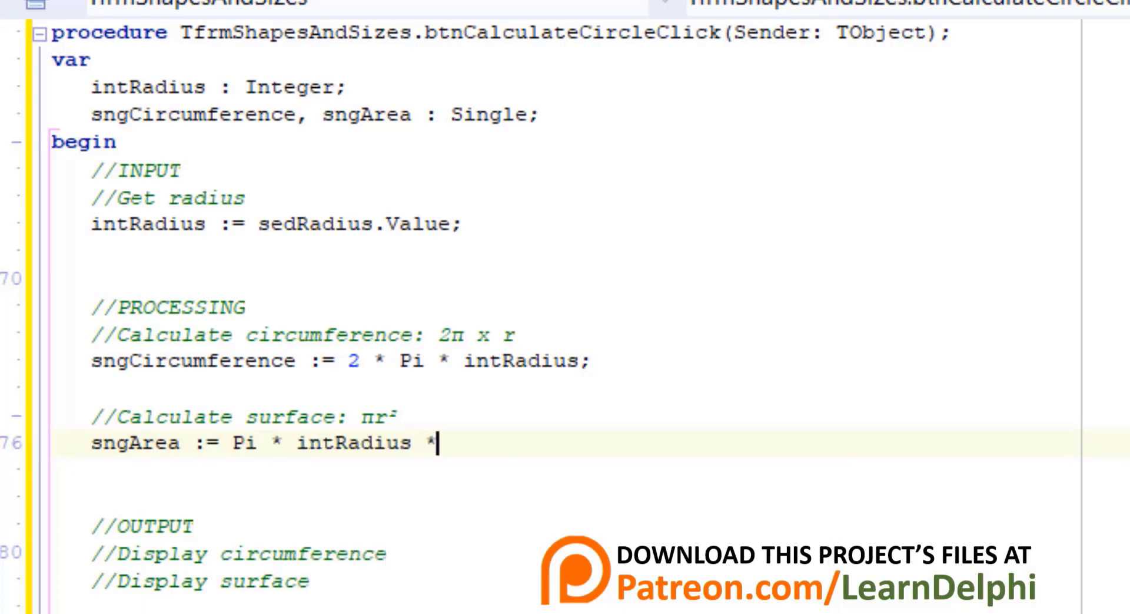
pyautogui.write('intRadius;')
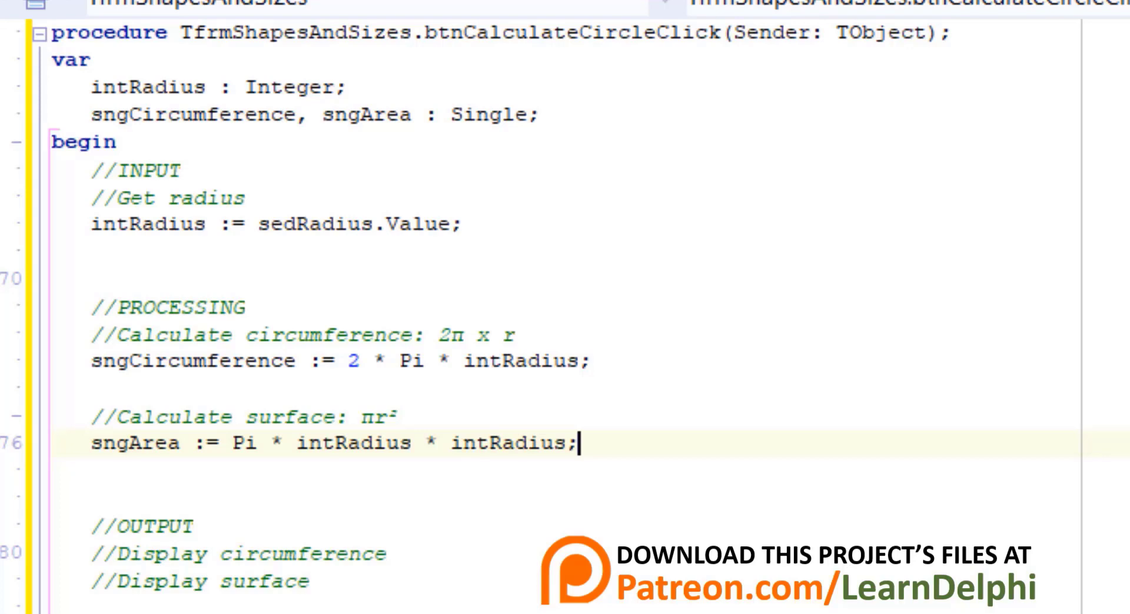
# Set pnlCircleCircumference.Caption := FloatToStrF(sngCircumference, ffFixed, 4, 2);.
pyautogui.scroll(-3)
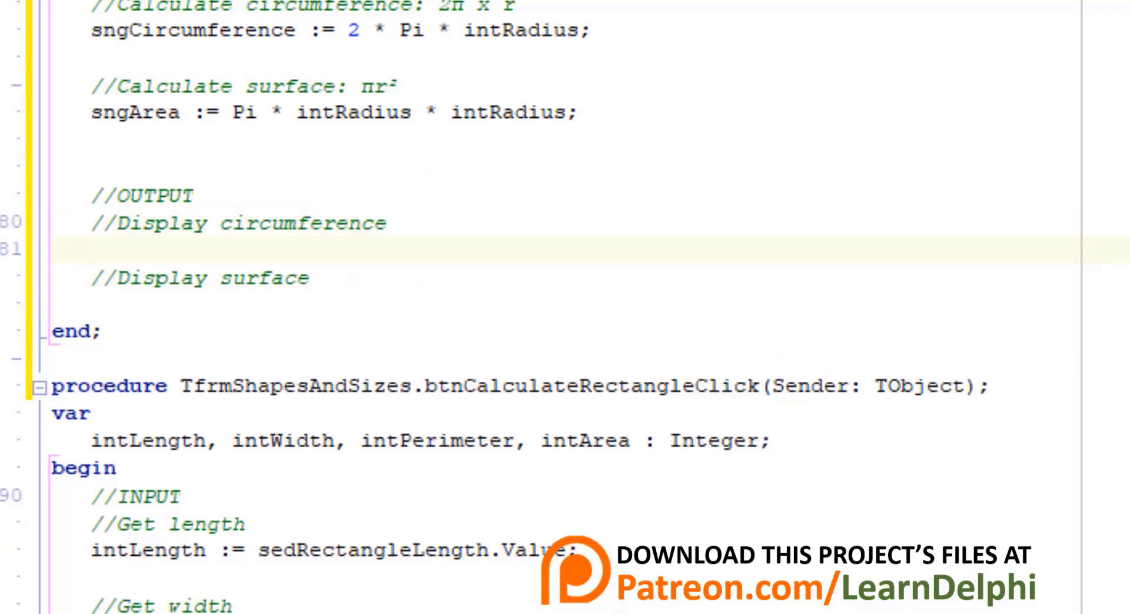
pyautogui.write('pnlCircleCircumference.c')
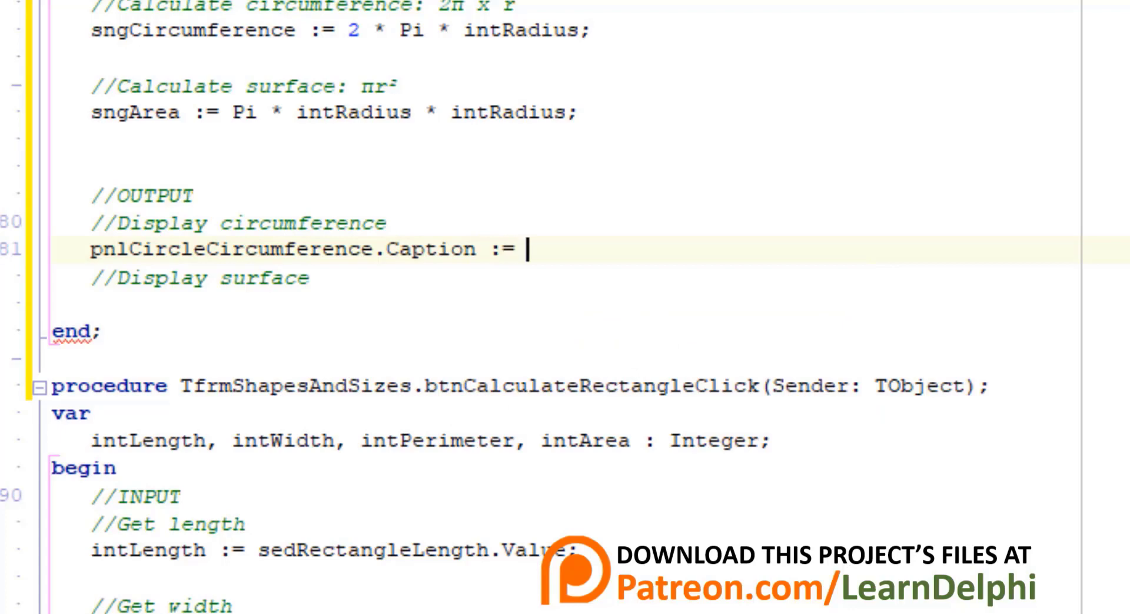
pyautogui.write('FloatToStrF(')
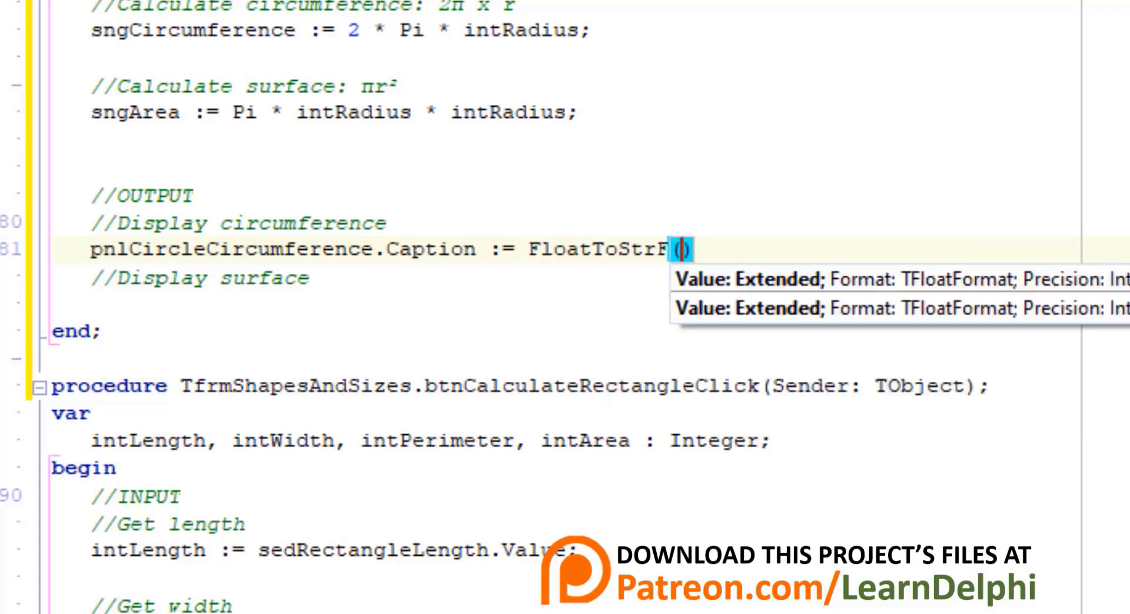
pyautogui.write('sngCircumference, ffFixed, 4, 2')
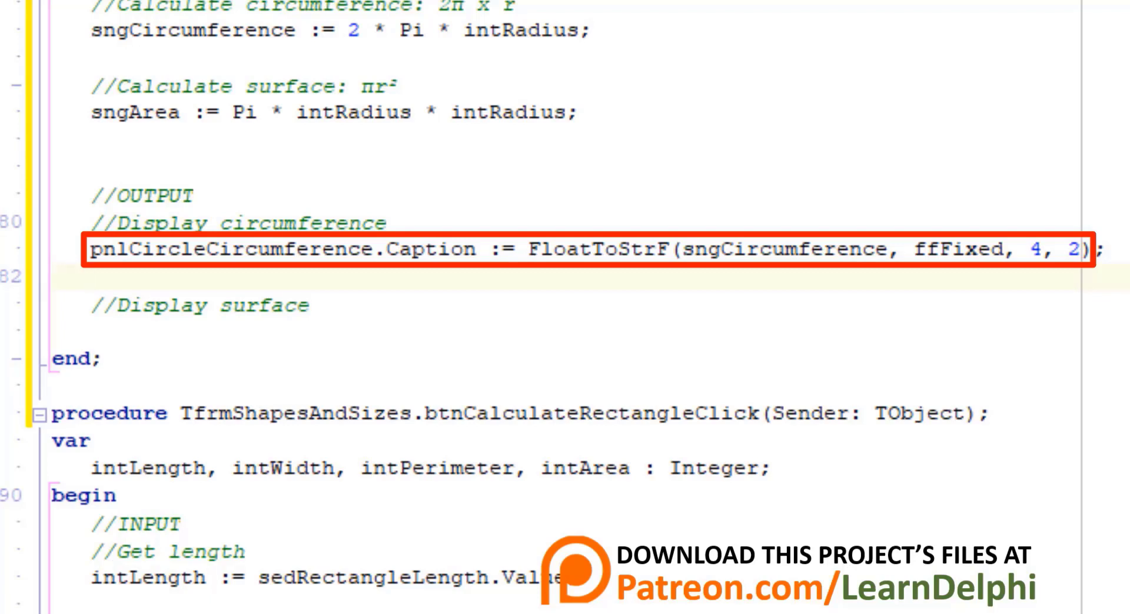
pyautogui.click(94, 272)
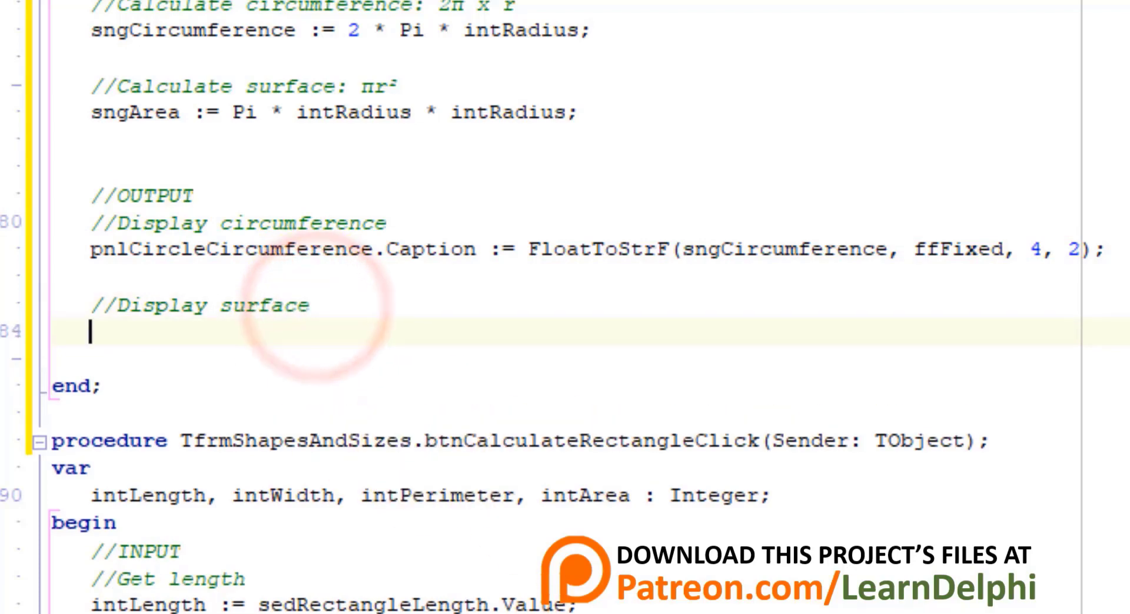
# Set pnlCircleSurface.Caption := FloatToStrF(sngArea, ffFixed, 4, 2);.
pyautogui.write('pnlc')
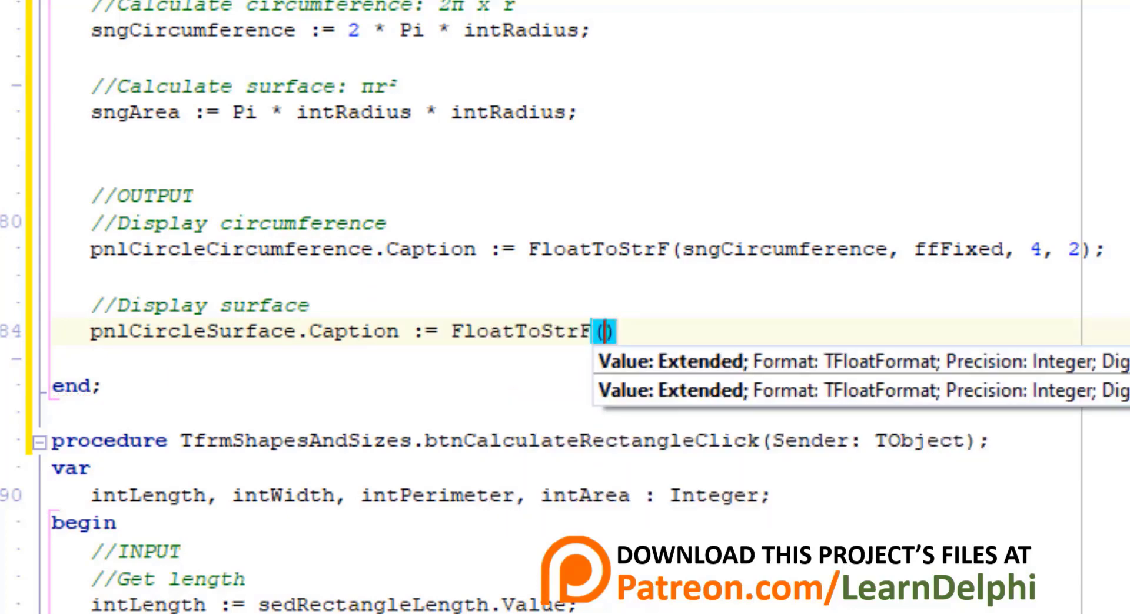
pyautogui.write('sngArea, ffFixed, 4, 2')
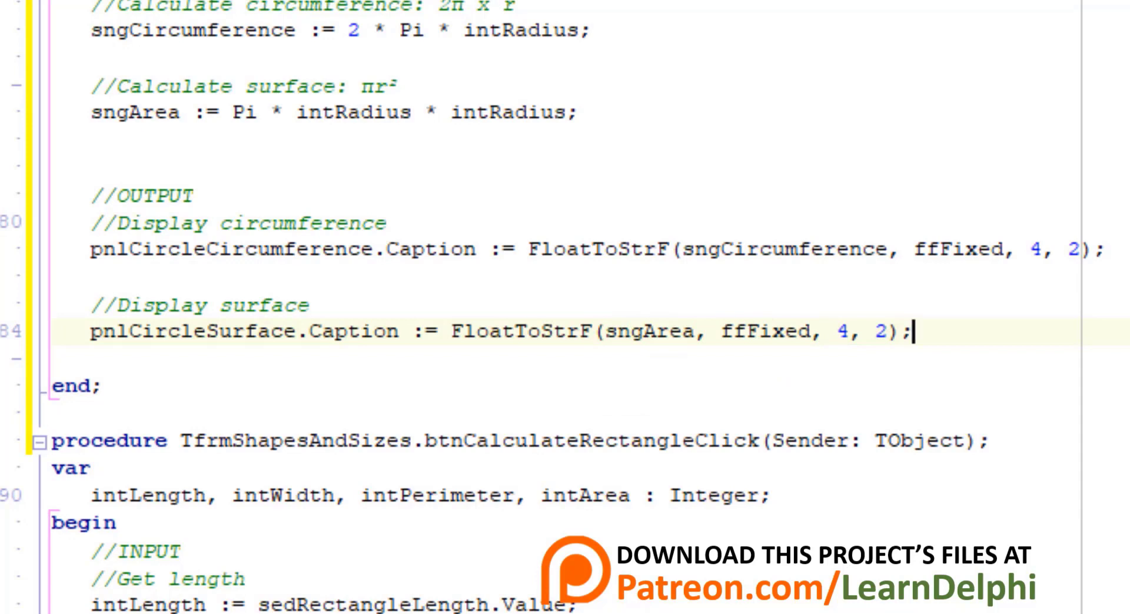
pyautogui.doubleClick(648, 329)
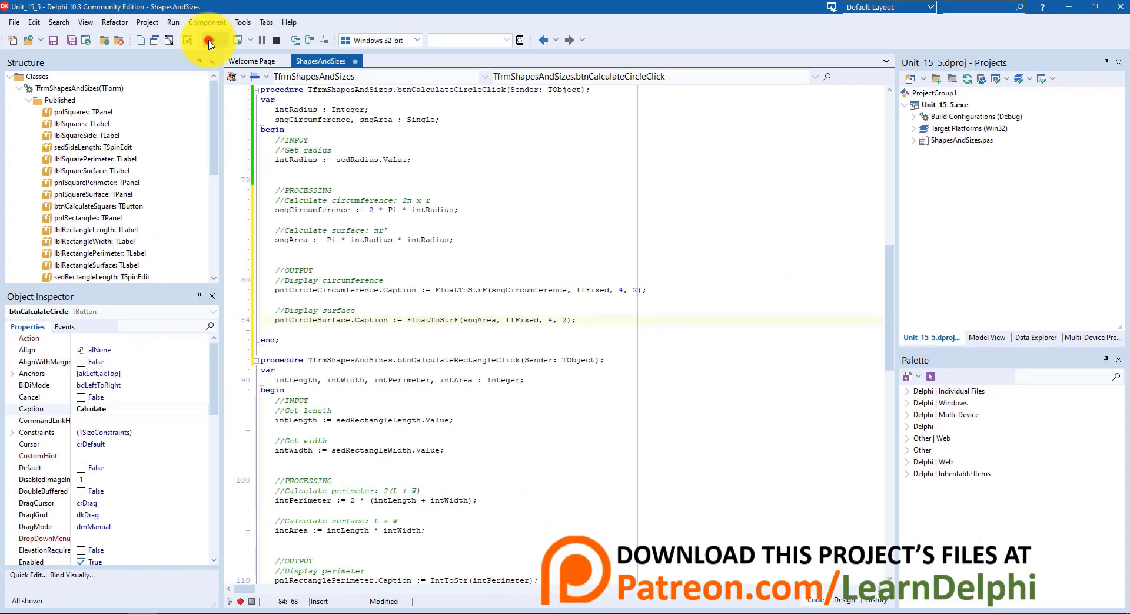
# Run Shapes and Sizes and calculate the circle for radius 10 (circumference 62.83, area 314.20).
pyautogui.click(221, 40)
pyautogui.write('10')
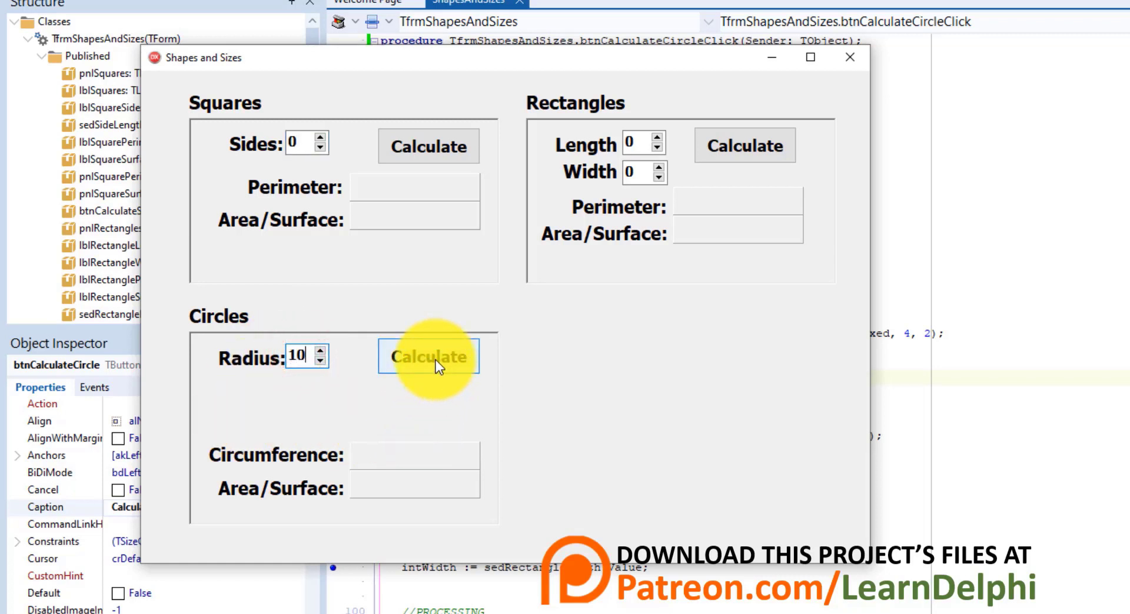
pyautogui.click(427, 356)
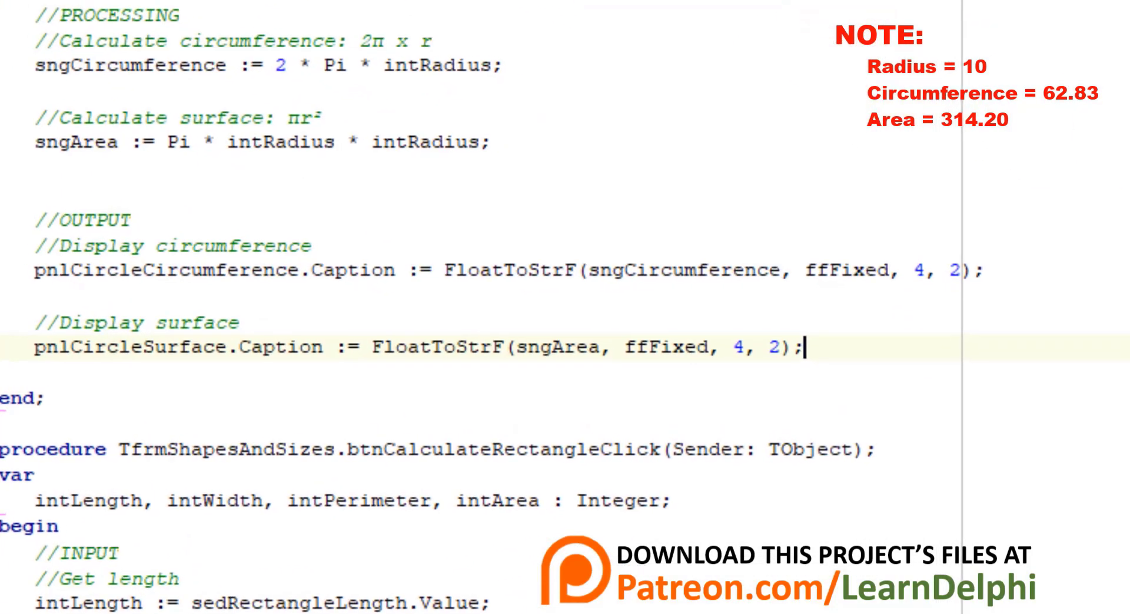
pyautogui.moveTo(51, 119)
pyautogui.write('//')
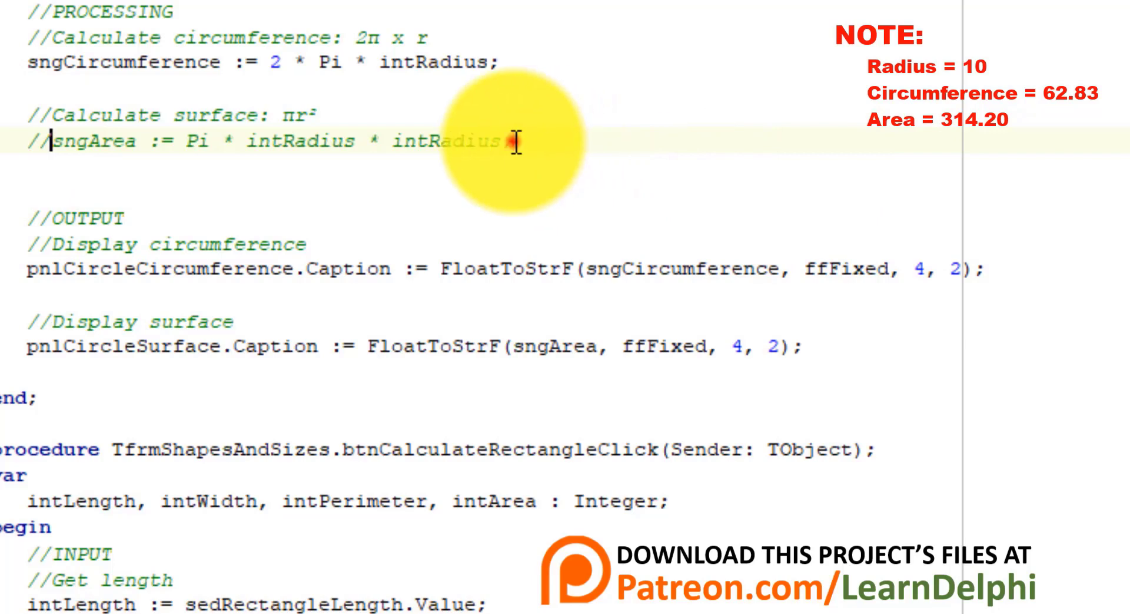
# Rewrite the area line as sngArea := Pi * Sqr(intRadius); replacing the old formula.
pyautogui.write('sngA')
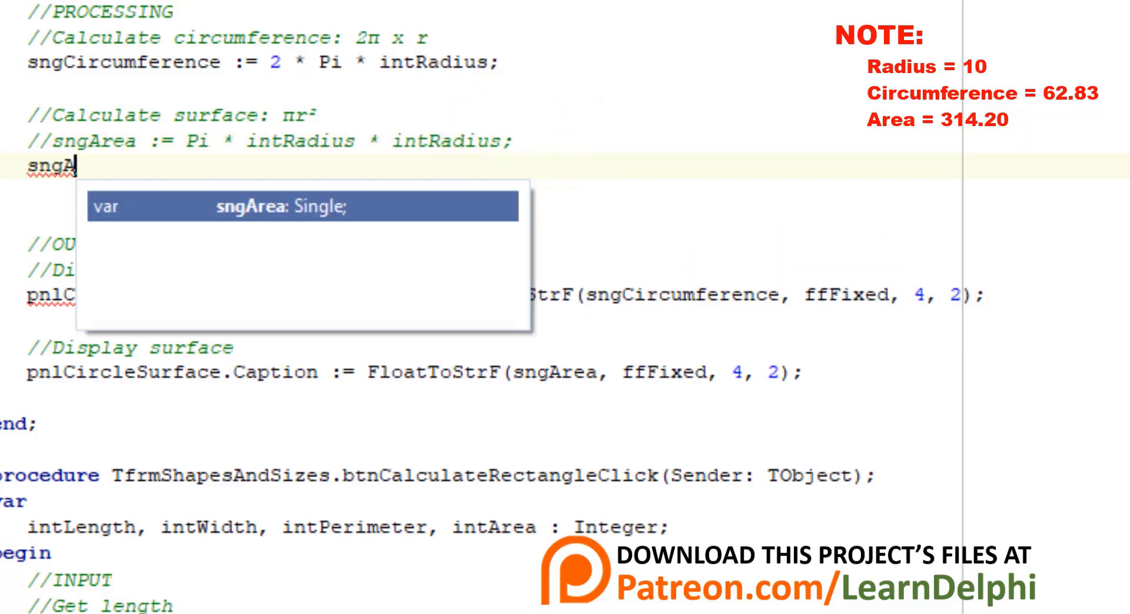
pyautogui.write('rea := Pi')
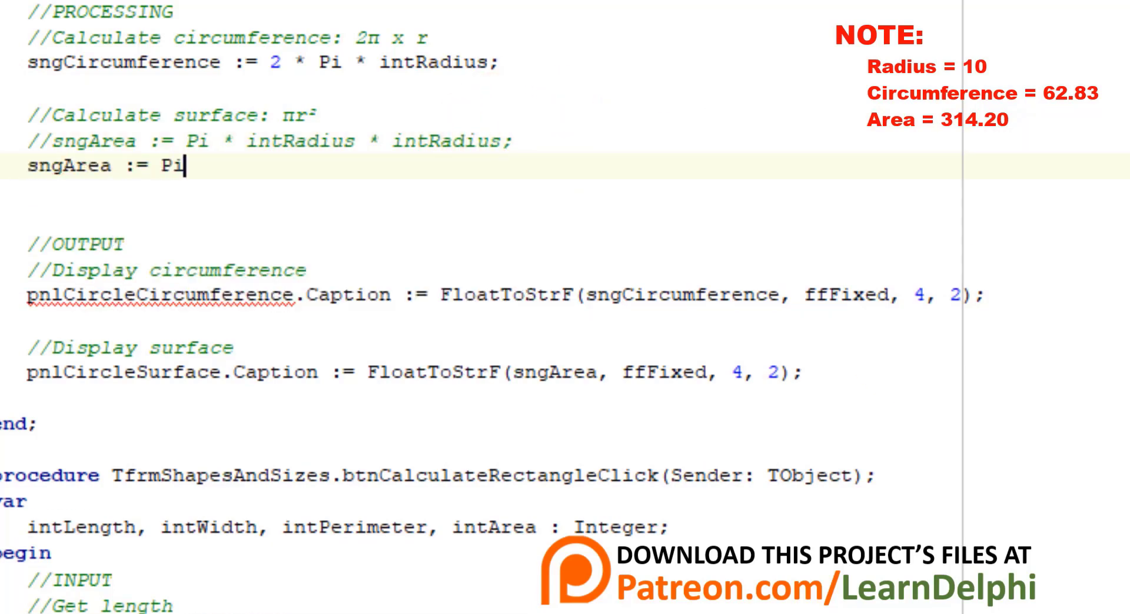
pyautogui.write('* Sqr(')
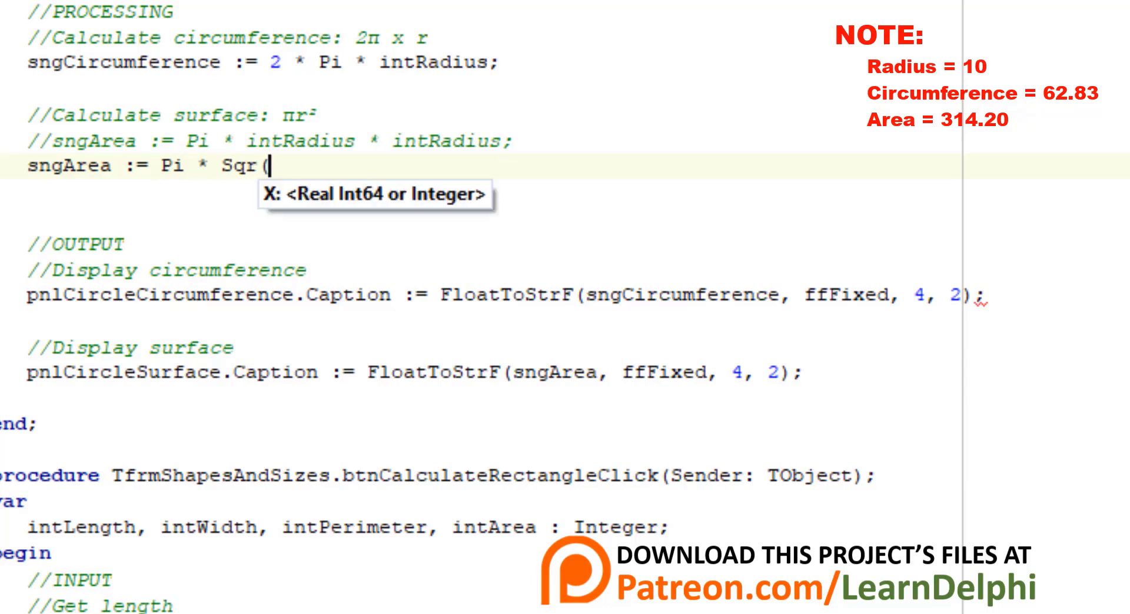
pyautogui.write('intRadius);')
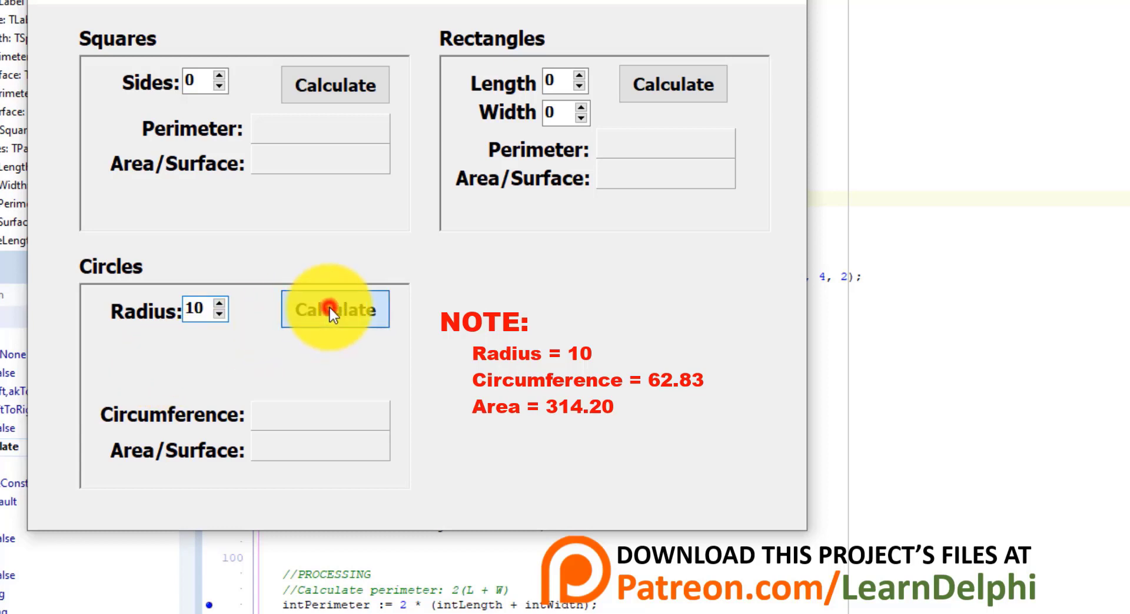
# Recalculate the circle's circumference and area for radius 10 in Shapes and Sizes.
pyautogui.click(335, 308)
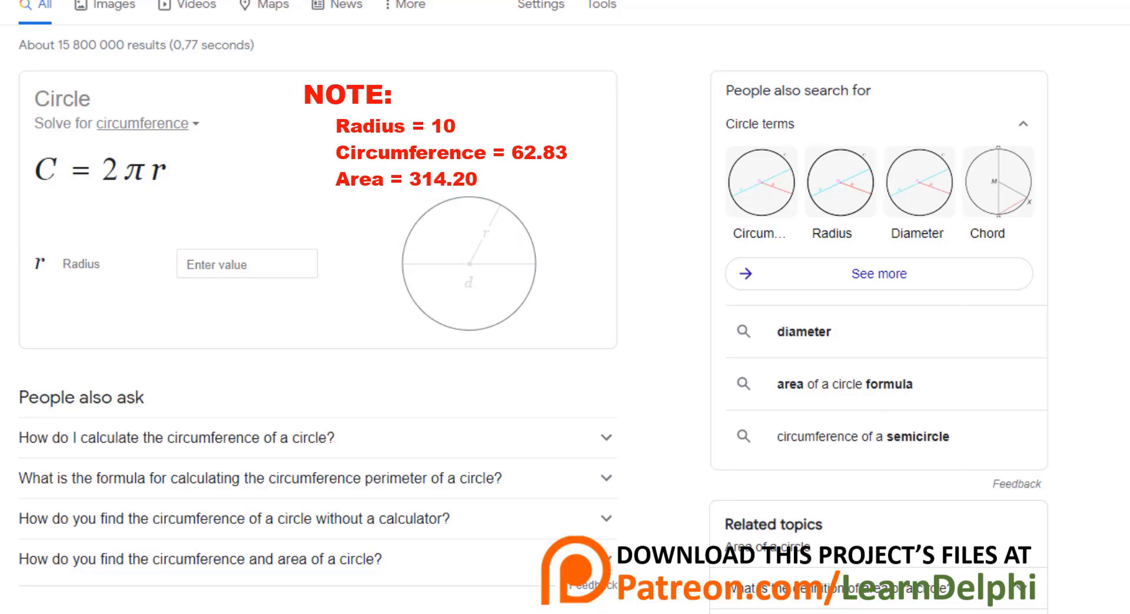
# Enter radius 10 in the online circumference and area calculators to get the expected values.
pyautogui.click(246, 263)
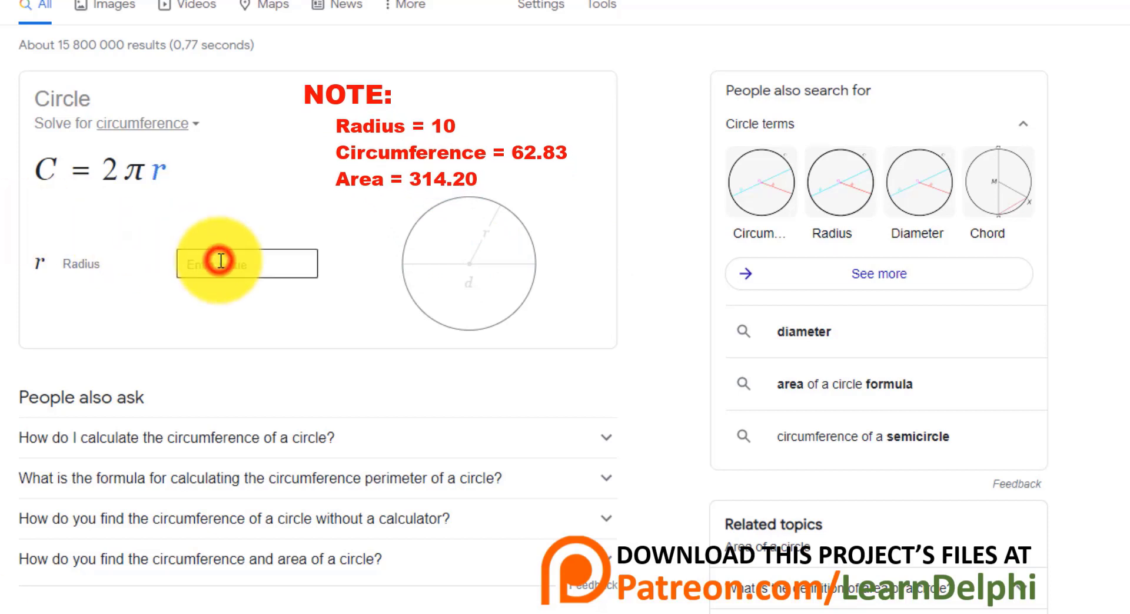
pyautogui.write('10')
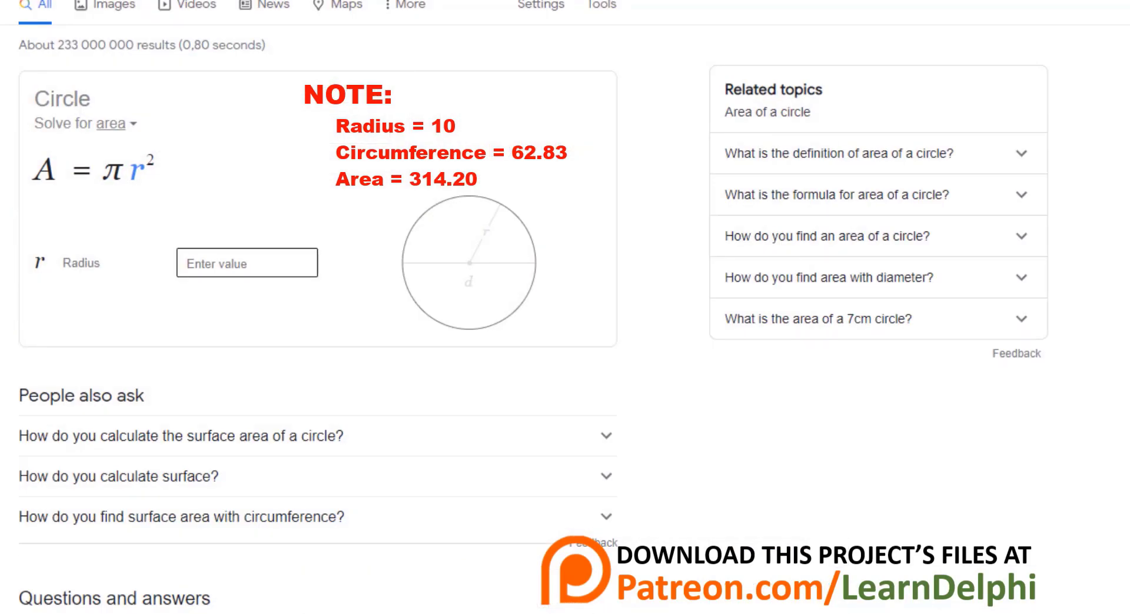
pyautogui.write('10')
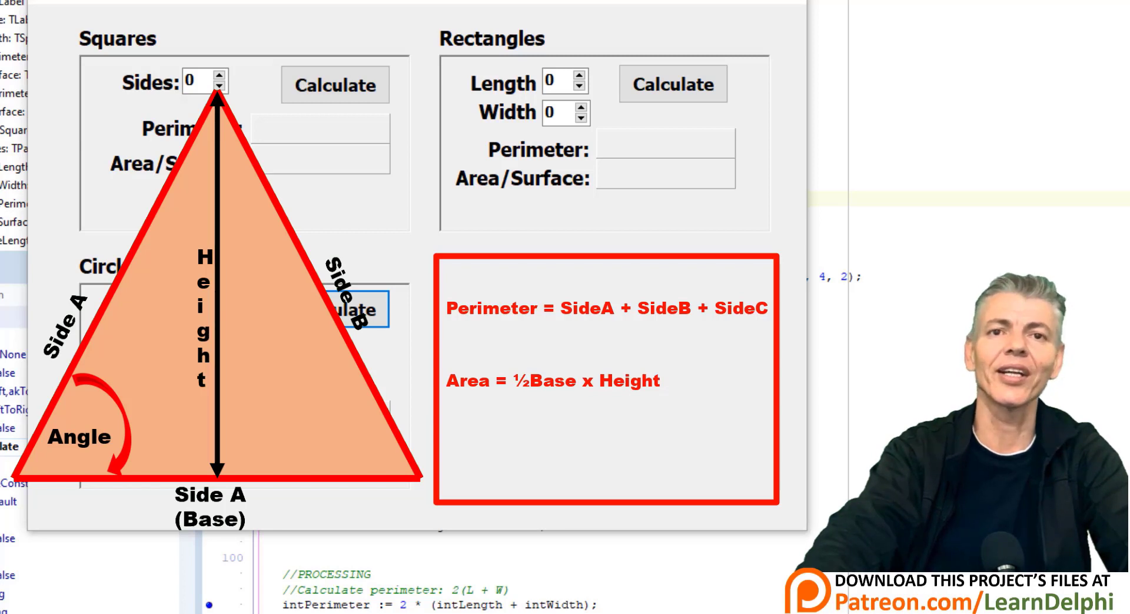
# Calculate the Circles panel for radius 10, showing circumference 62.83 and area 314.20.
pyautogui.click(334, 309)
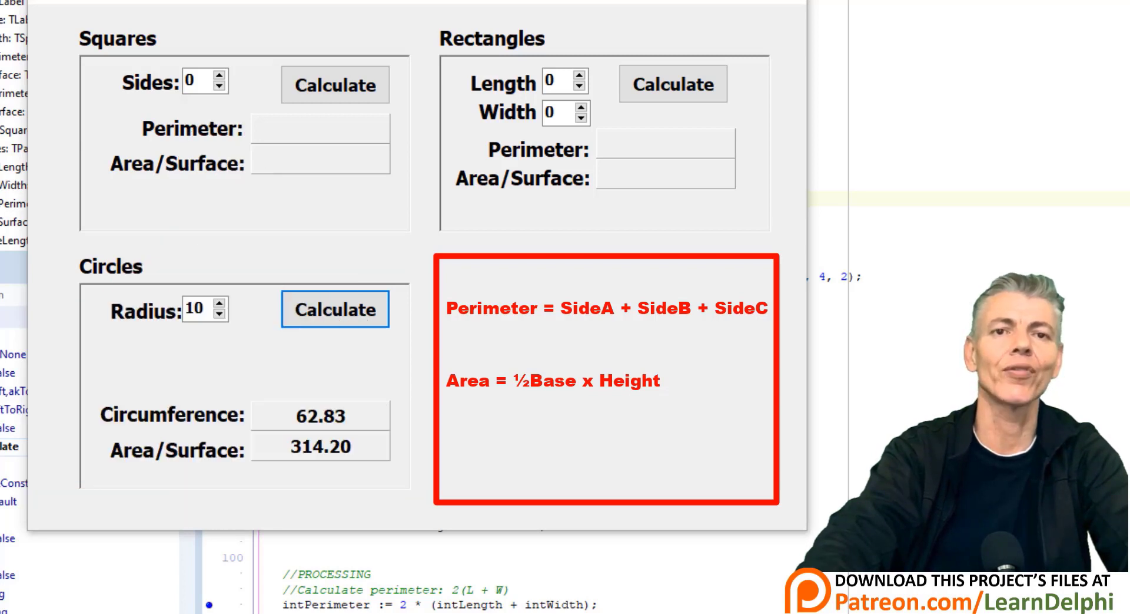